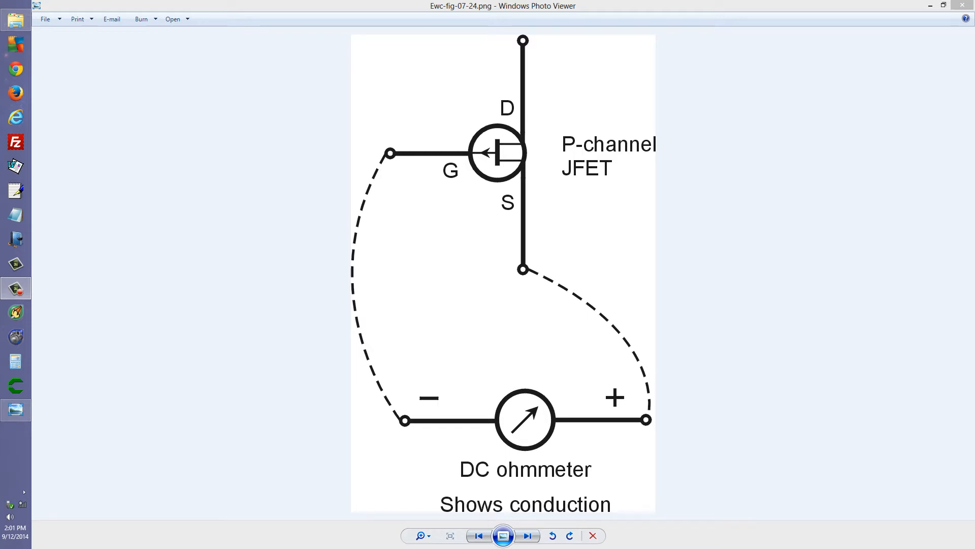
{"action": "mouse_move", "coordinate": [487, 163]}
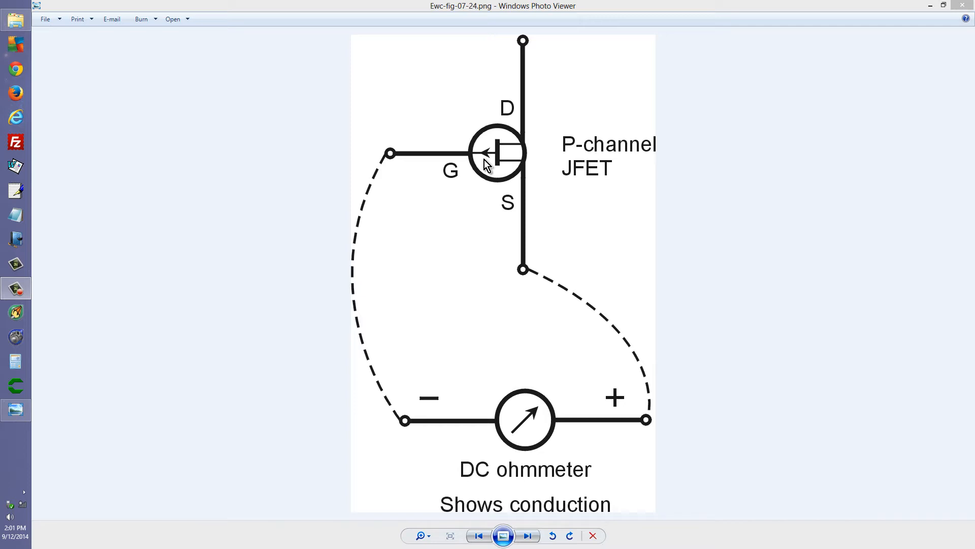
{"action": "mouse_move", "coordinate": [469, 201]}
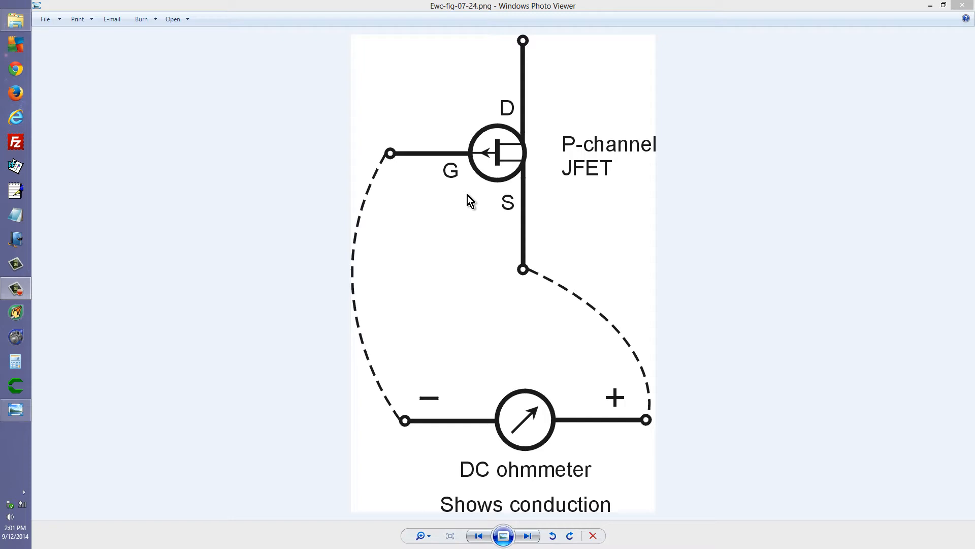
{"action": "mouse_move", "coordinate": [516, 120]}
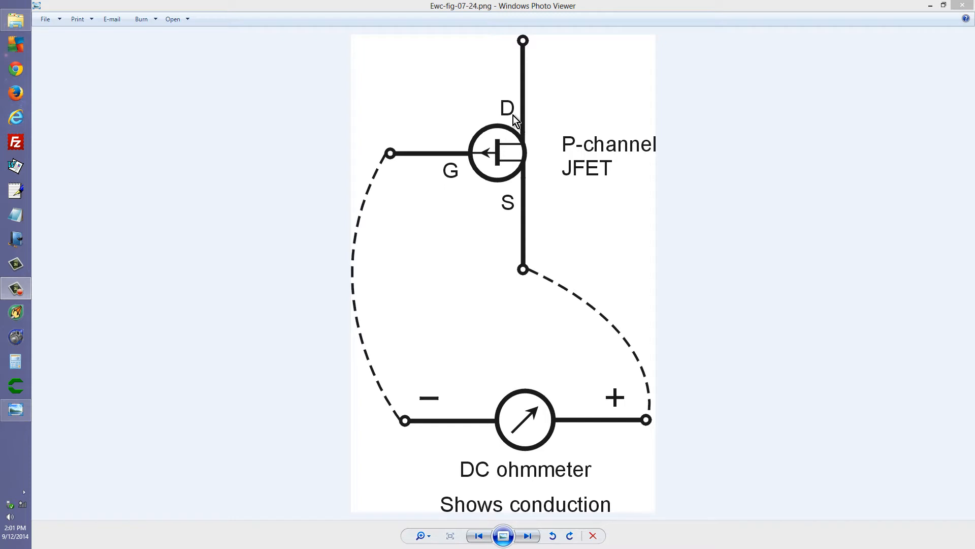
{"action": "mouse_move", "coordinate": [514, 261]}
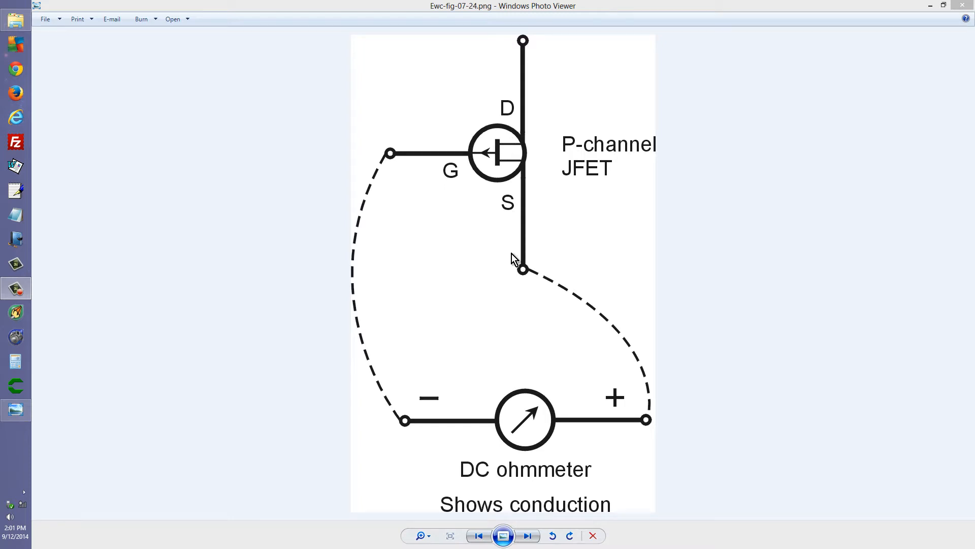
{"action": "mouse_move", "coordinate": [505, 147]}
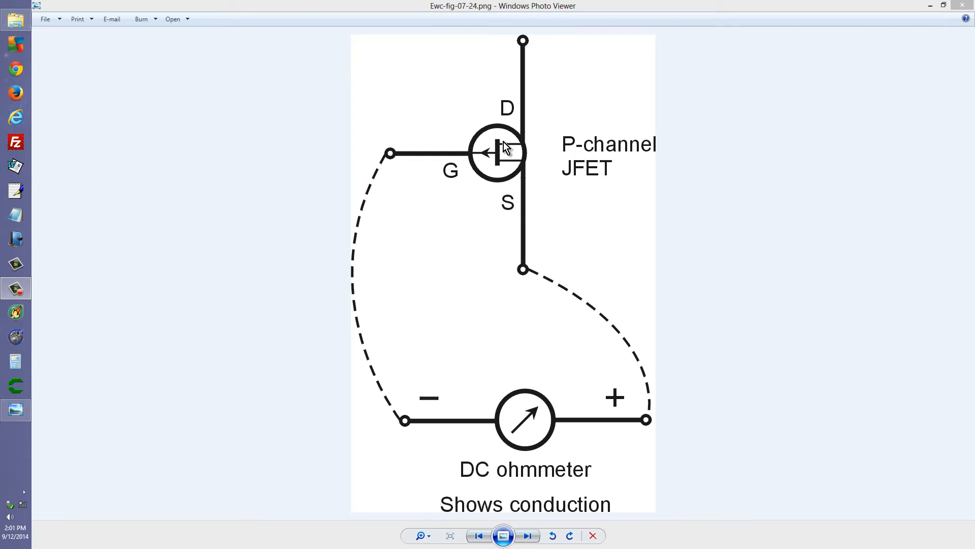
{"action": "mouse_move", "coordinate": [522, 123]}
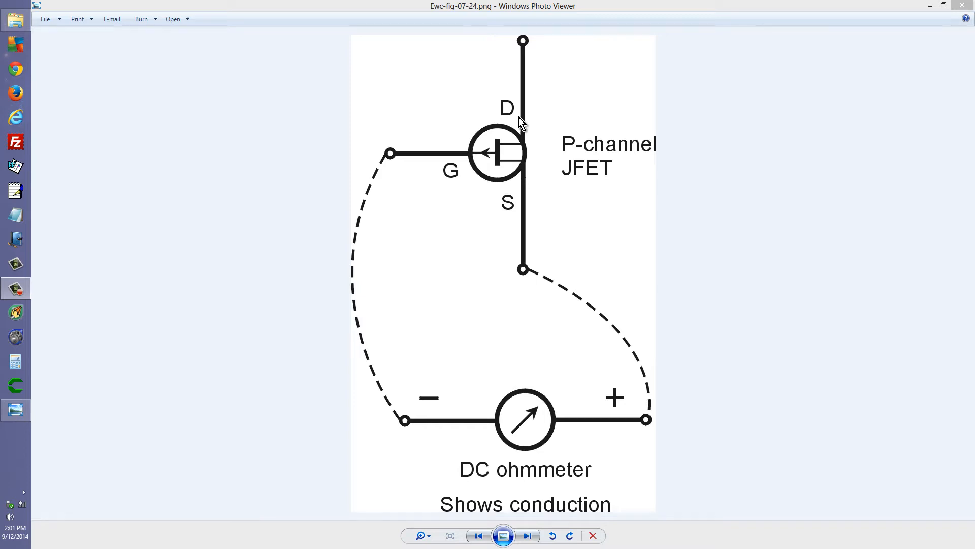
{"action": "mouse_move", "coordinate": [492, 155]}
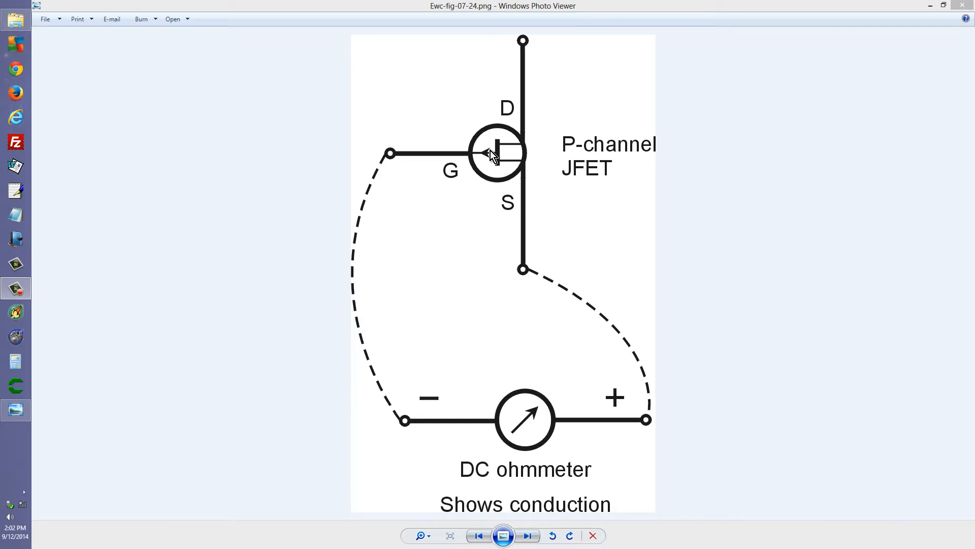
{"action": "mouse_move", "coordinate": [476, 162]}
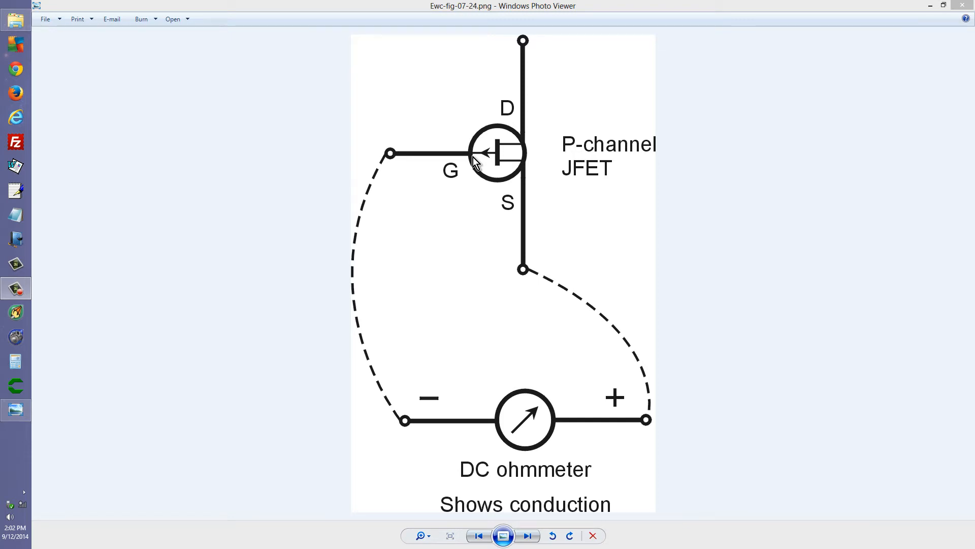
{"action": "mouse_move", "coordinate": [499, 136]}
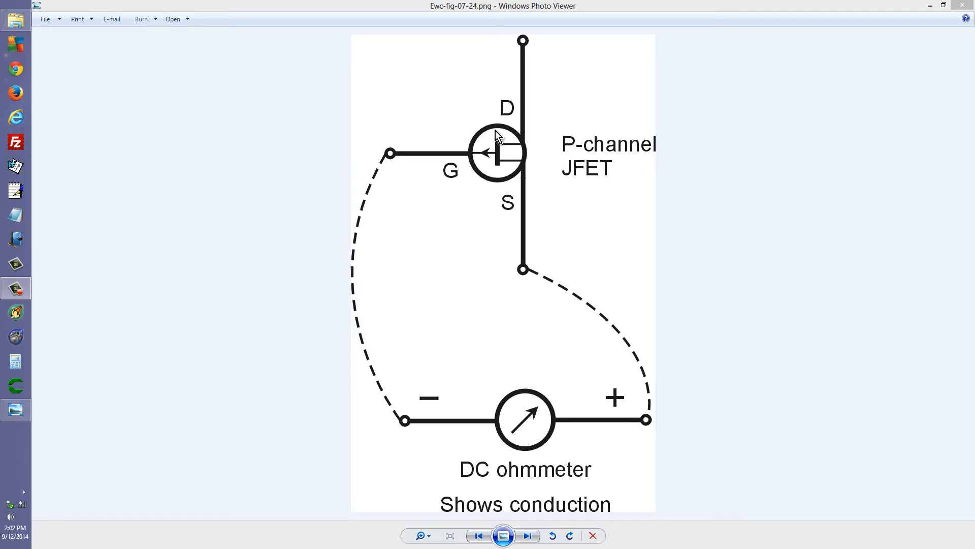
{"action": "mouse_move", "coordinate": [509, 177]}
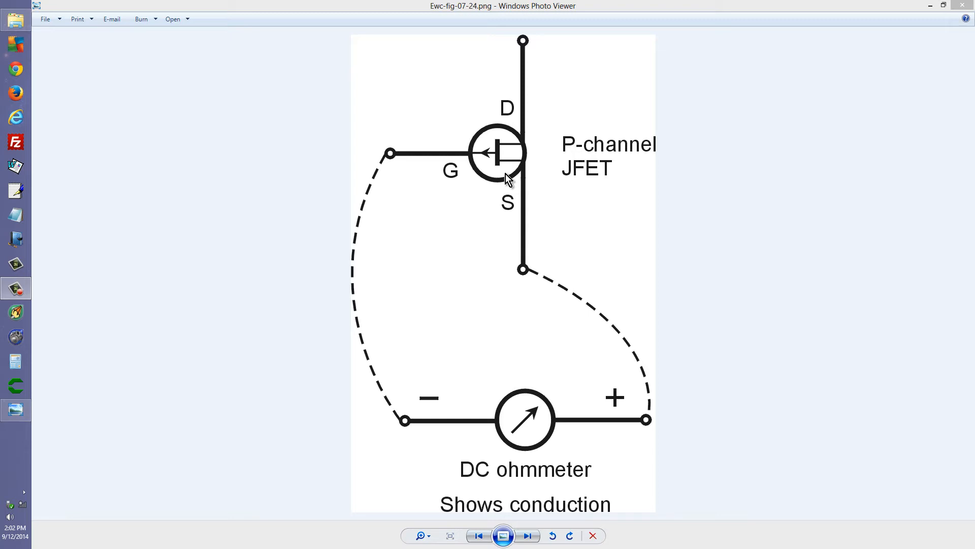
{"action": "mouse_move", "coordinate": [681, 185]}
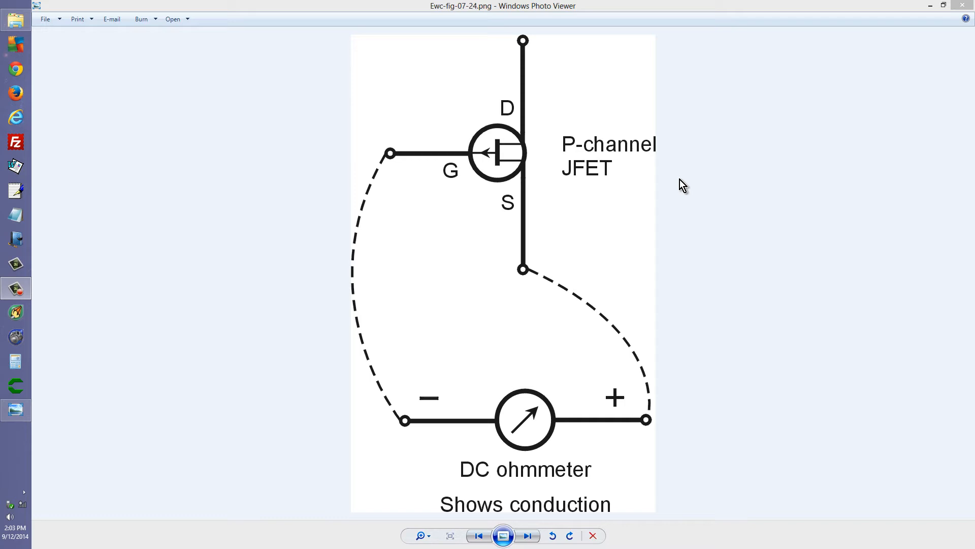
{"action": "mouse_move", "coordinate": [688, 189]}
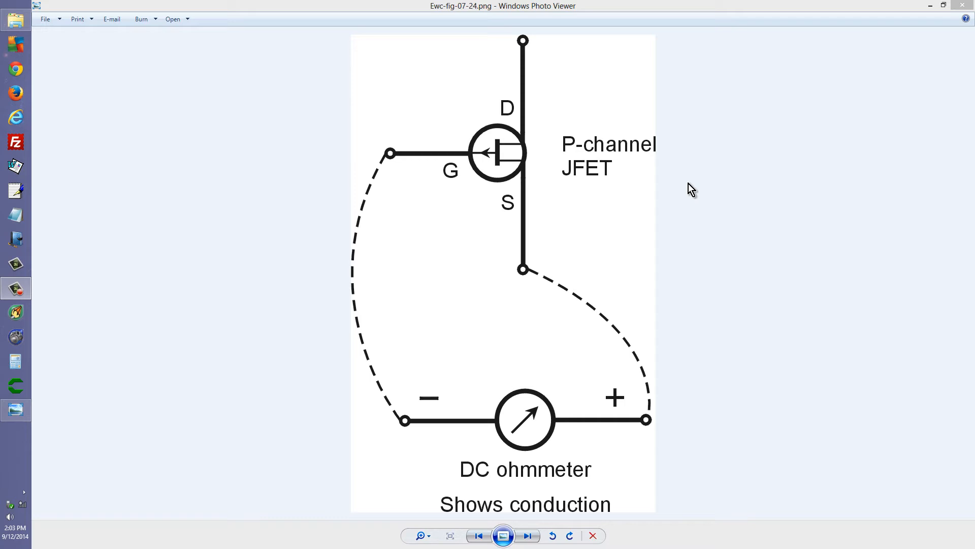
{"action": "mouse_move", "coordinate": [557, 166]}
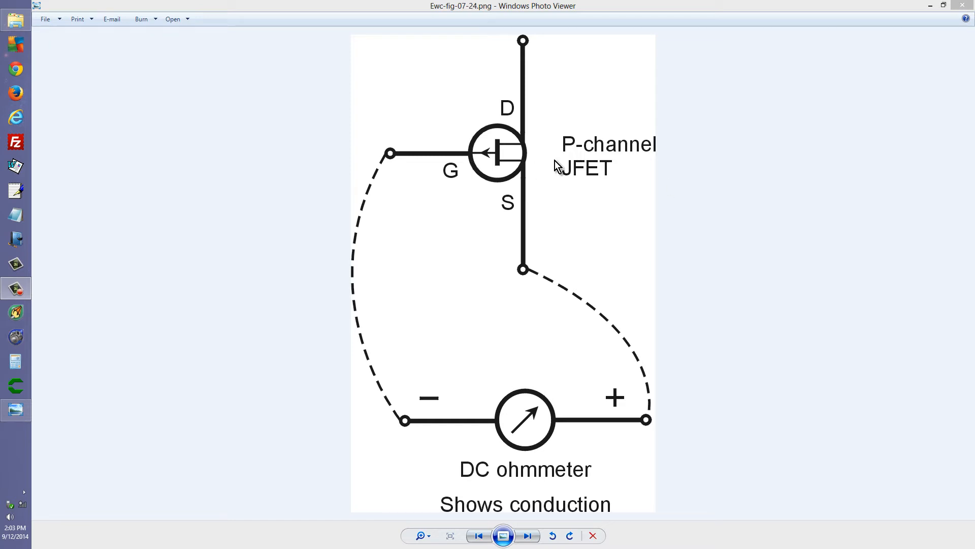
{"action": "mouse_move", "coordinate": [524, 472]}
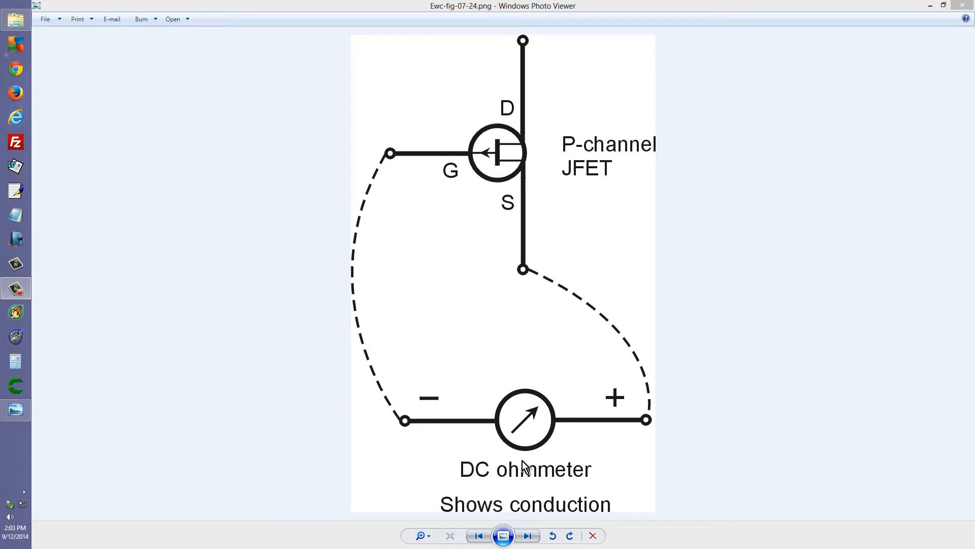
{"action": "mouse_move", "coordinate": [475, 433]}
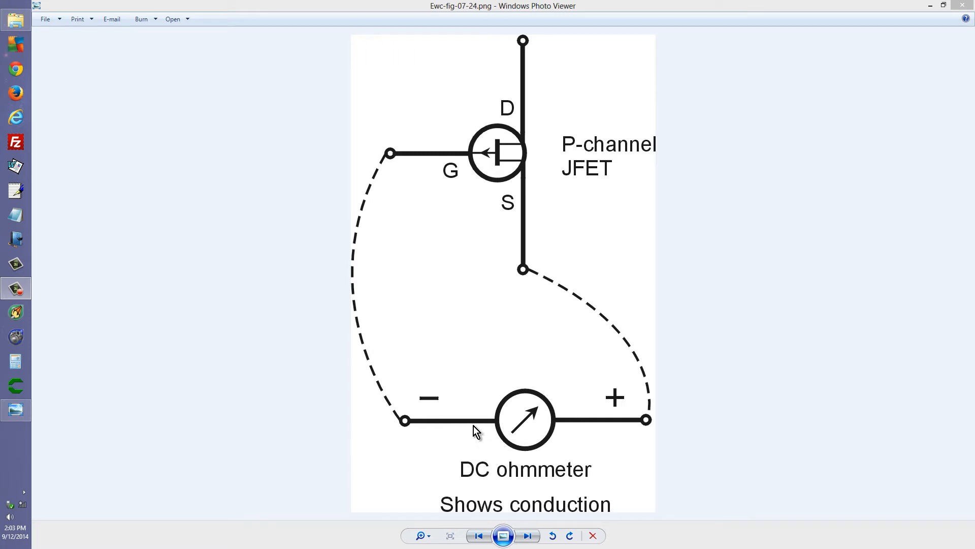
{"action": "mouse_move", "coordinate": [509, 267]}
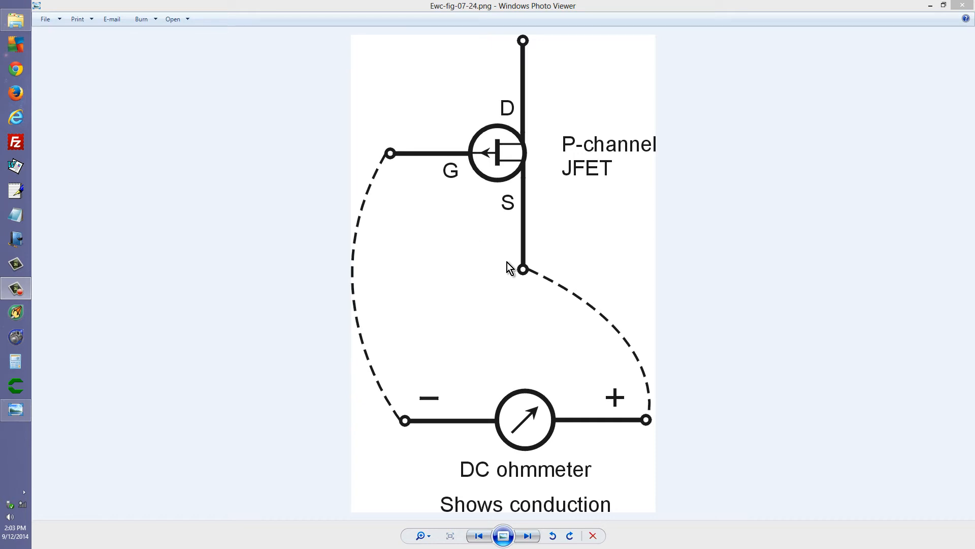
{"action": "mouse_move", "coordinate": [396, 419]}
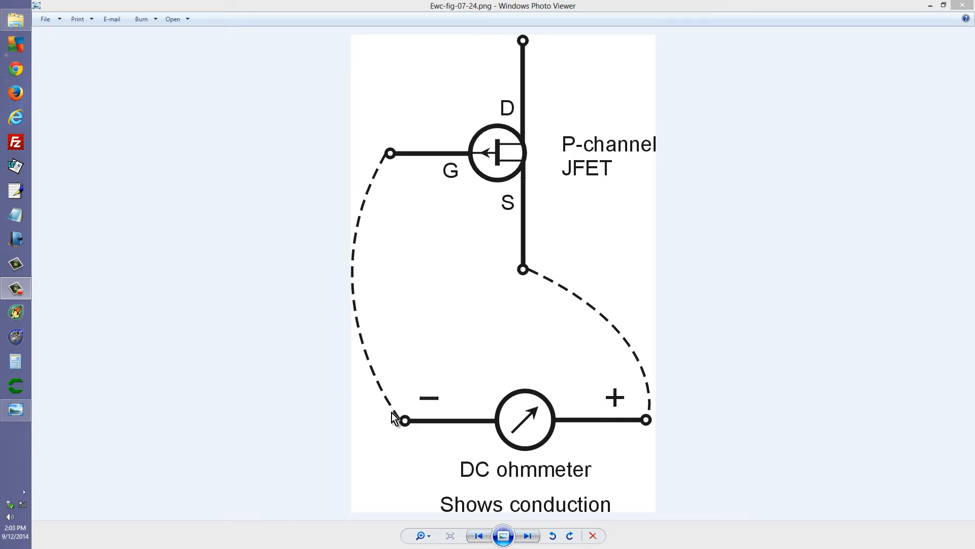
{"action": "mouse_move", "coordinate": [384, 173]}
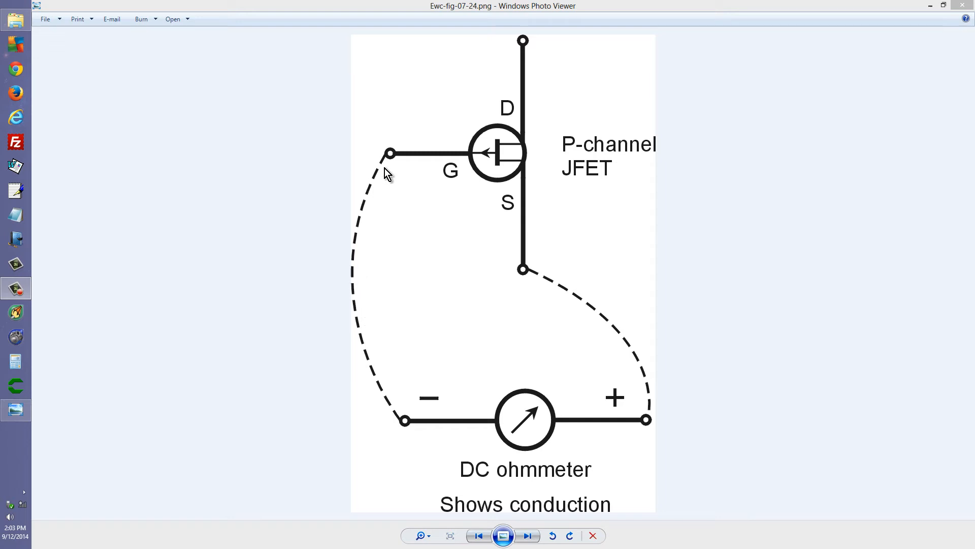
{"action": "mouse_move", "coordinate": [487, 161]}
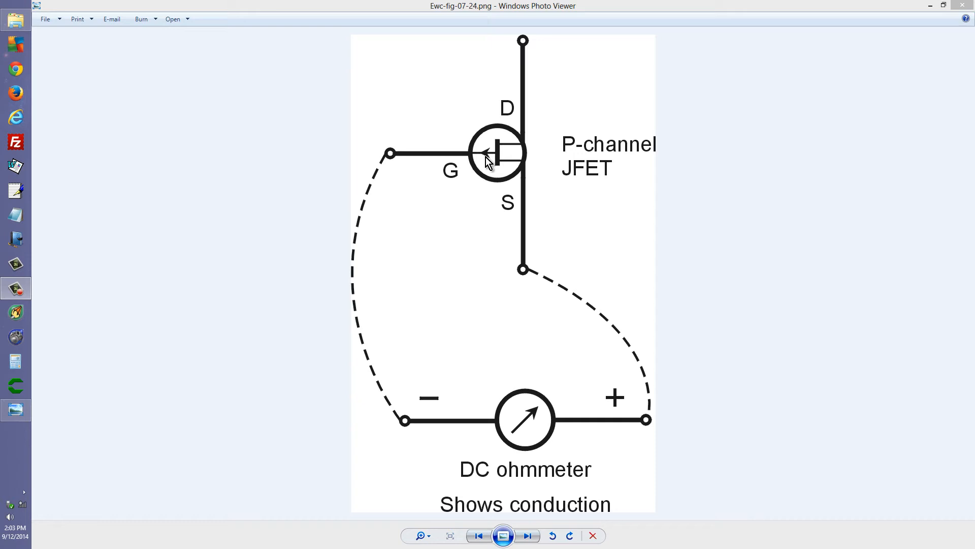
Step: Step forward through figure 07-25 to 07-26, the drain–gate test showing no conduction
{"action": "left_click", "coordinate": [527, 535]}
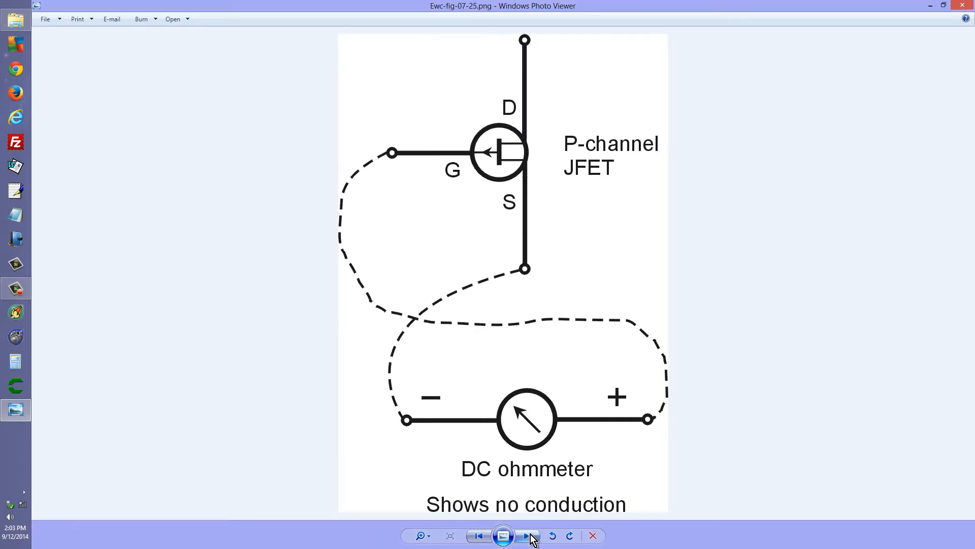
{"action": "mouse_move", "coordinate": [527, 535]}
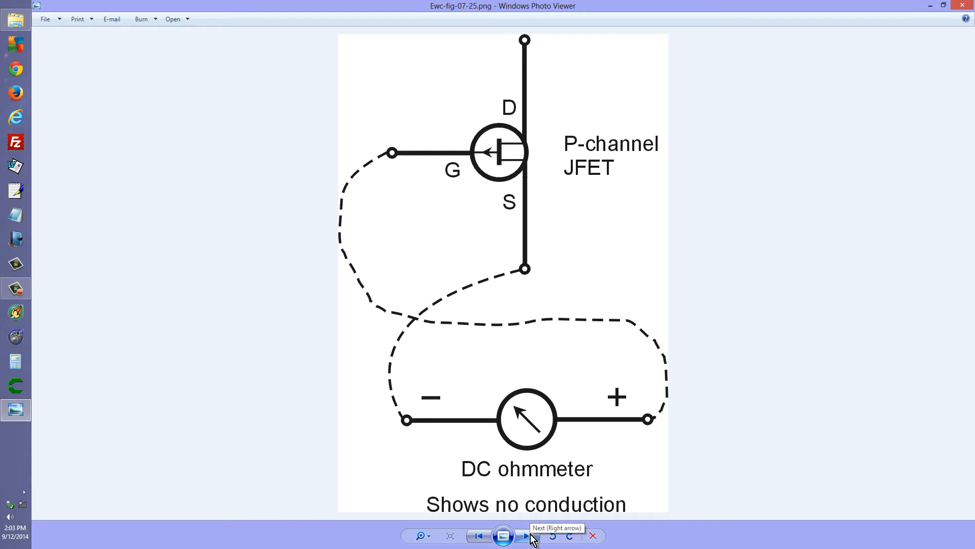
{"action": "mouse_move", "coordinate": [448, 490]}
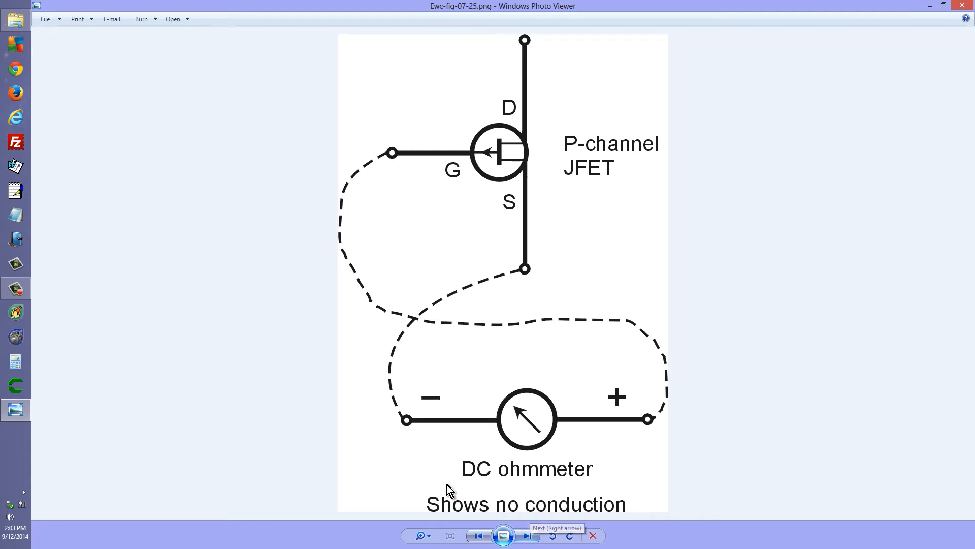
{"action": "mouse_move", "coordinate": [529, 227]}
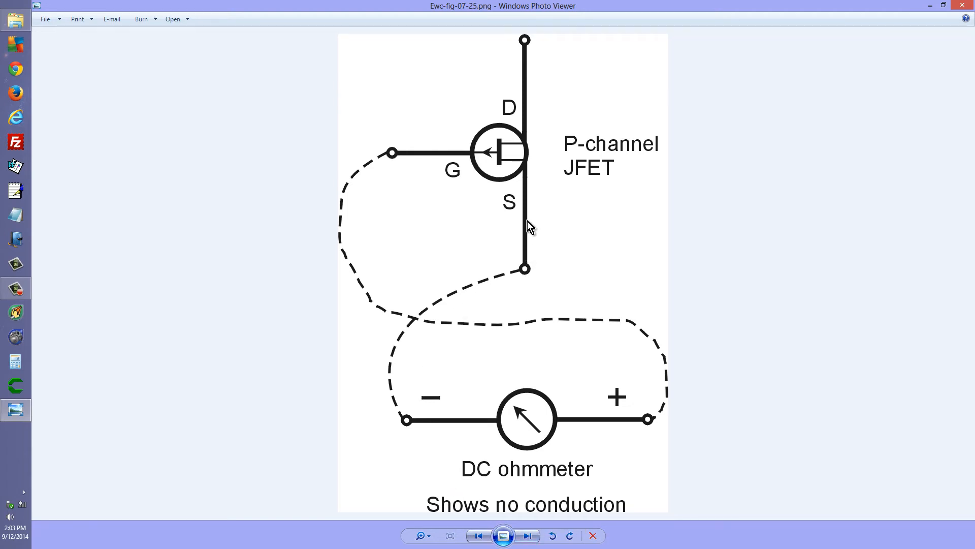
{"action": "mouse_move", "coordinate": [473, 155]}
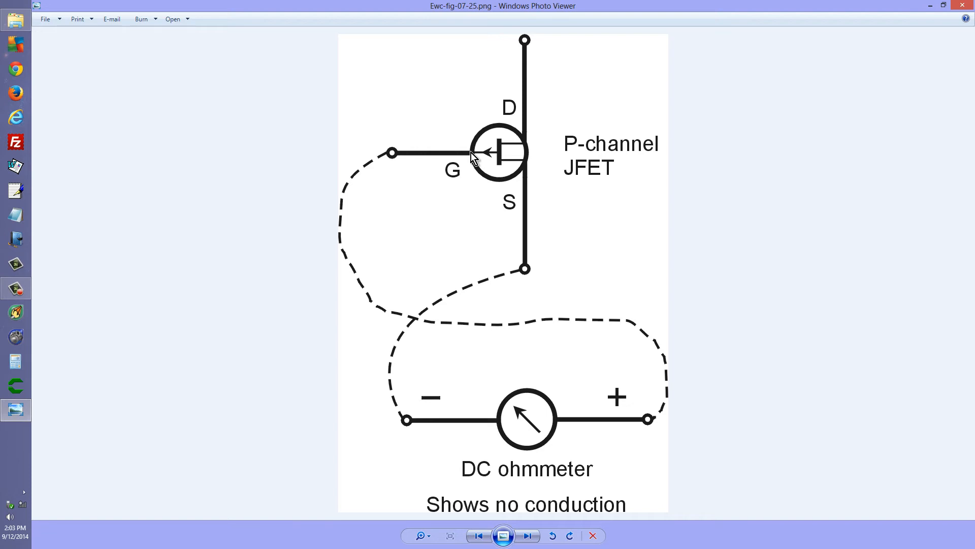
{"action": "mouse_move", "coordinate": [501, 170]}
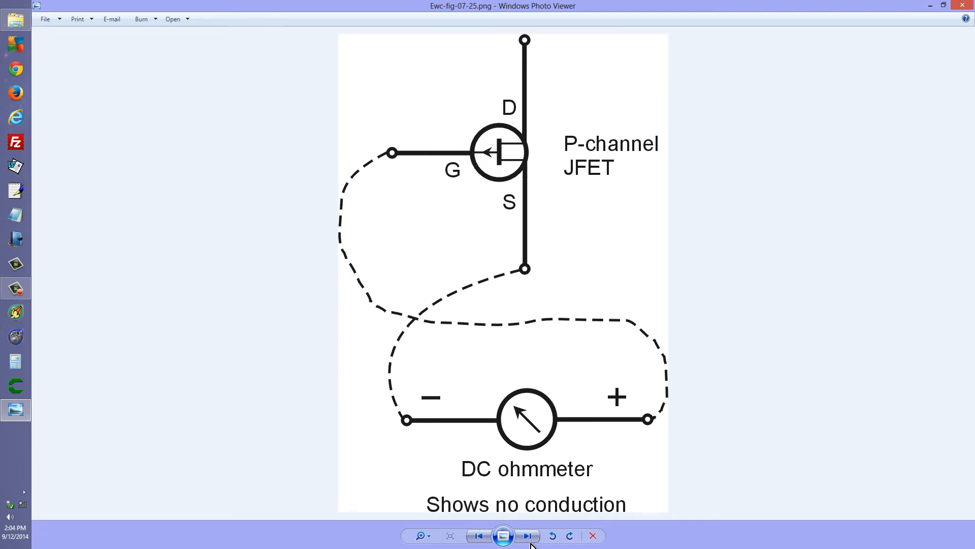
{"action": "mouse_move", "coordinate": [528, 535]}
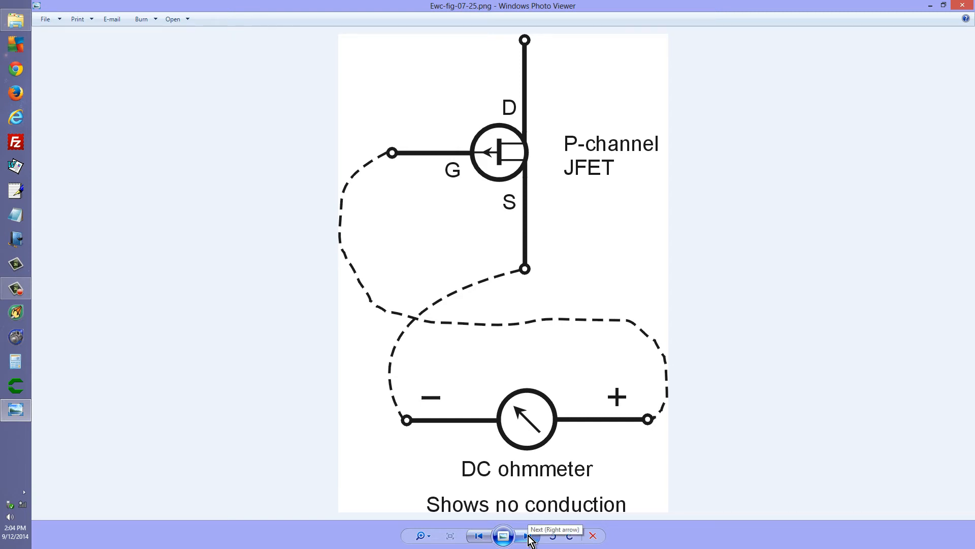
{"action": "left_click", "coordinate": [526, 536]}
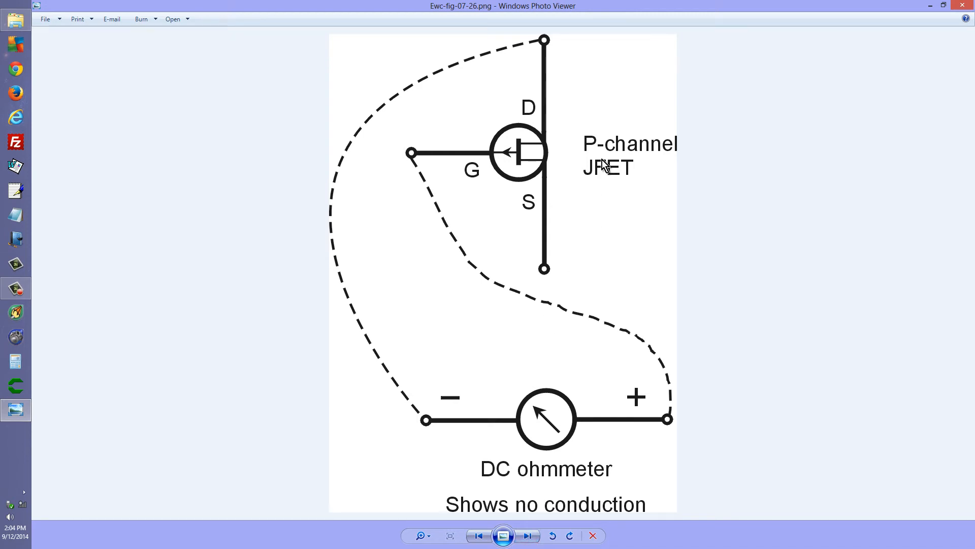
{"action": "mouse_move", "coordinate": [602, 158]}
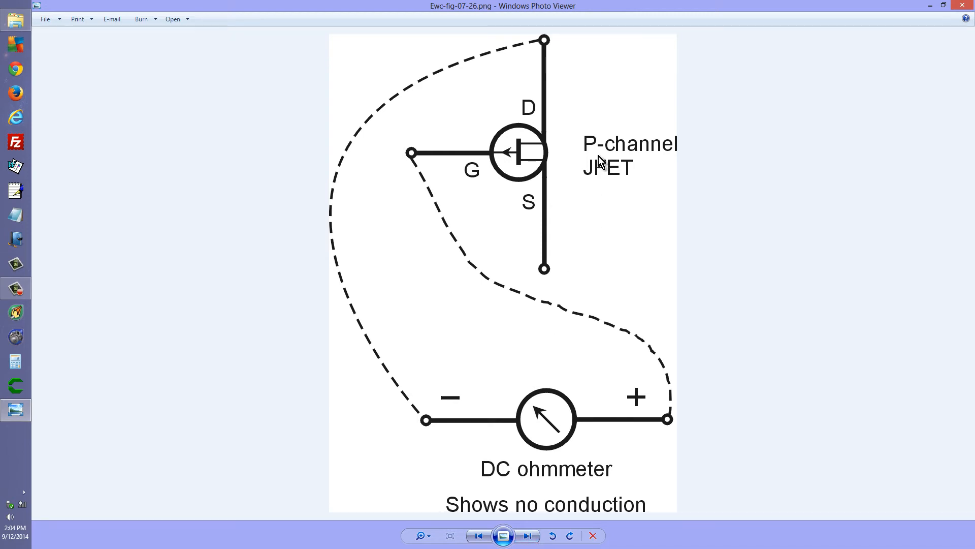
{"action": "mouse_move", "coordinate": [595, 183]}
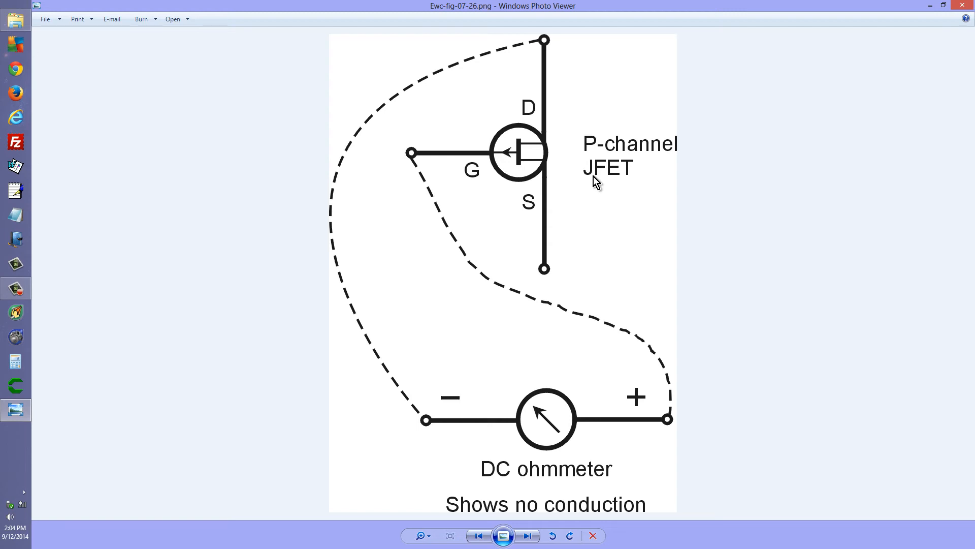
{"action": "mouse_move", "coordinate": [566, 481]}
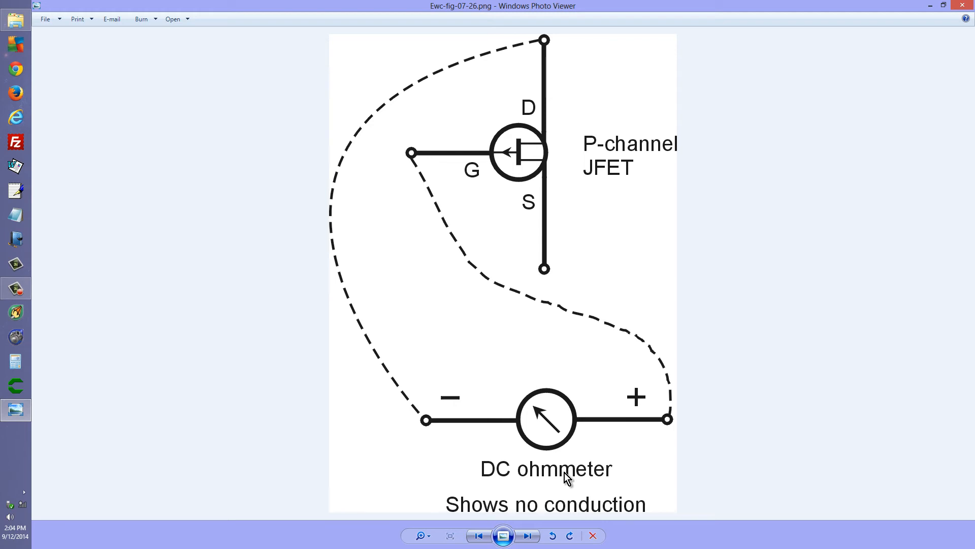
{"action": "mouse_move", "coordinate": [542, 214]}
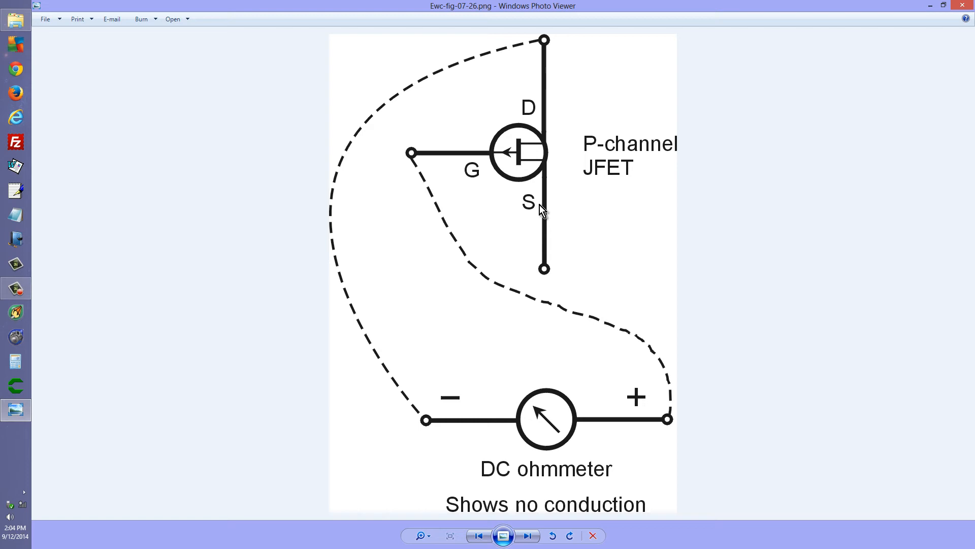
{"action": "mouse_move", "coordinate": [546, 54]}
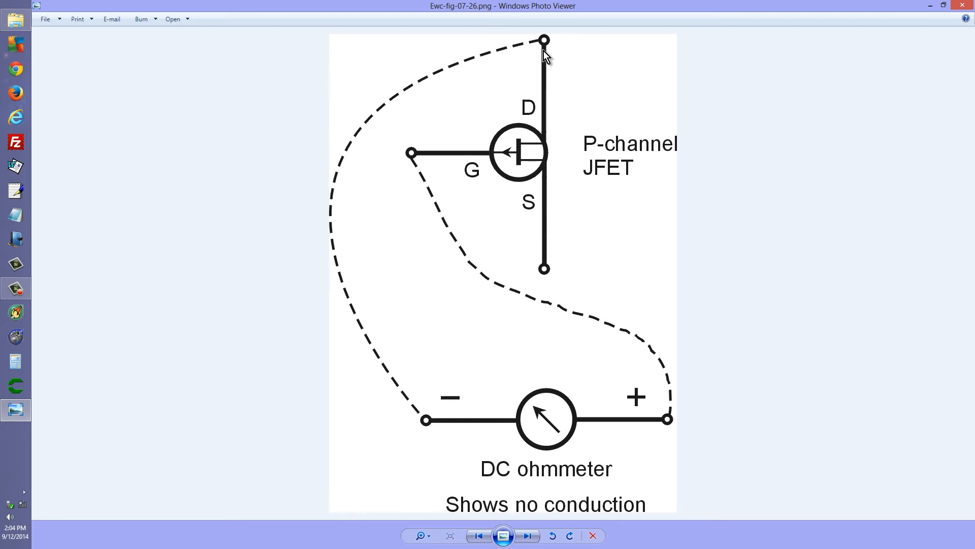
{"action": "mouse_move", "coordinate": [486, 184]}
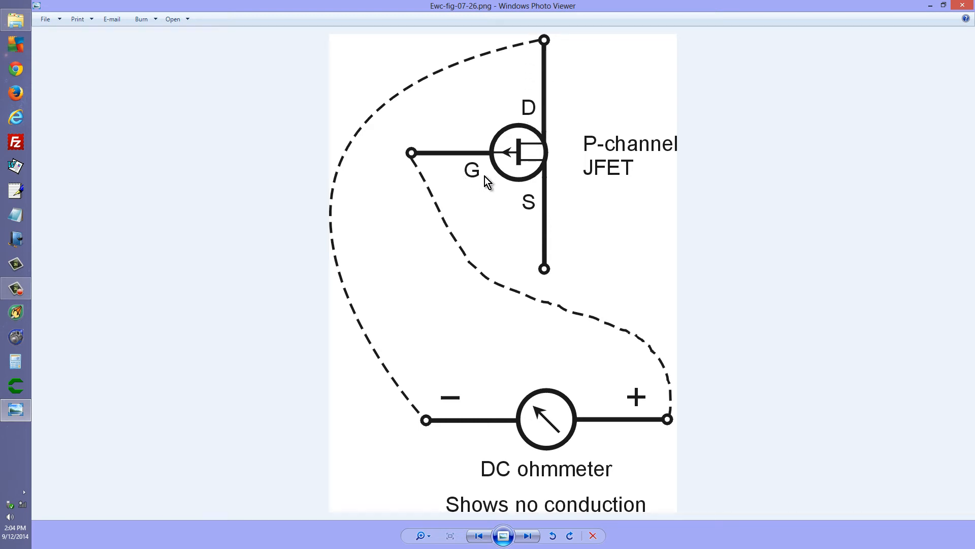
{"action": "mouse_move", "coordinate": [519, 170]}
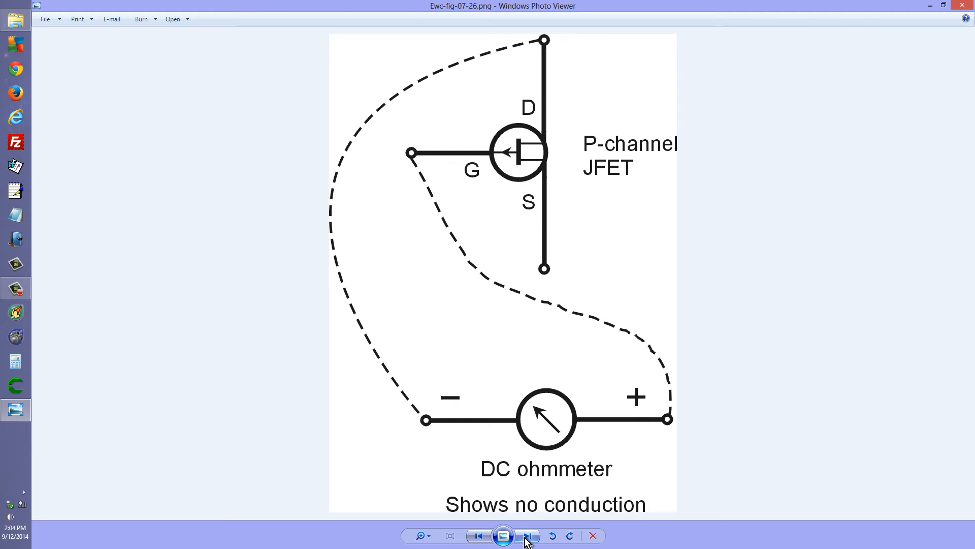
Step: Move through 07-27, back to 07-26, then forward to 07-28's drain–source conduction
{"action": "left_click", "coordinate": [528, 535]}
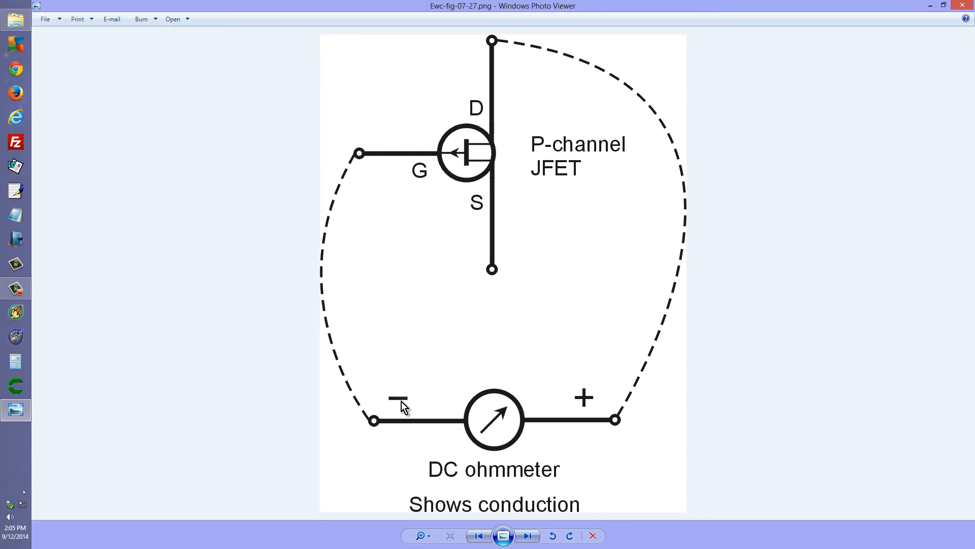
{"action": "mouse_move", "coordinate": [458, 155]}
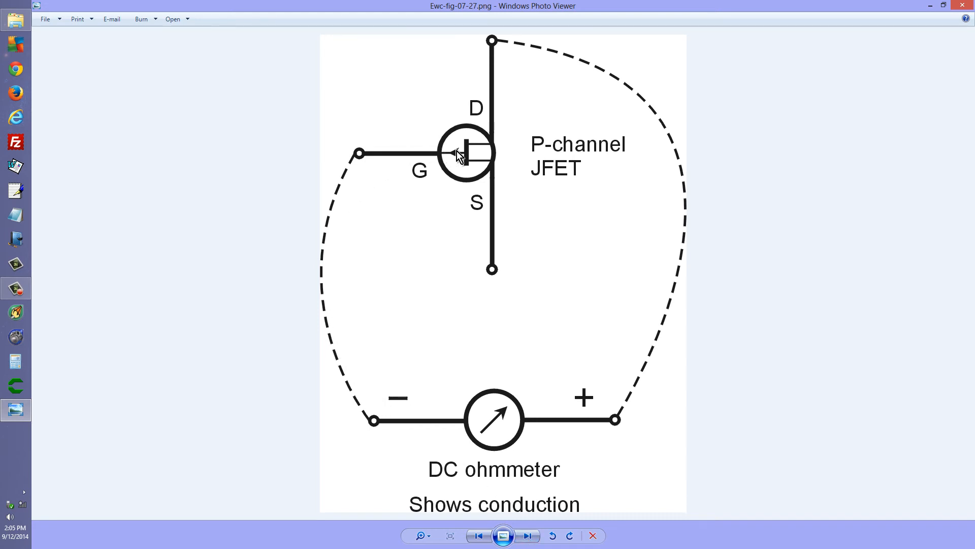
{"action": "mouse_move", "coordinate": [477, 156]}
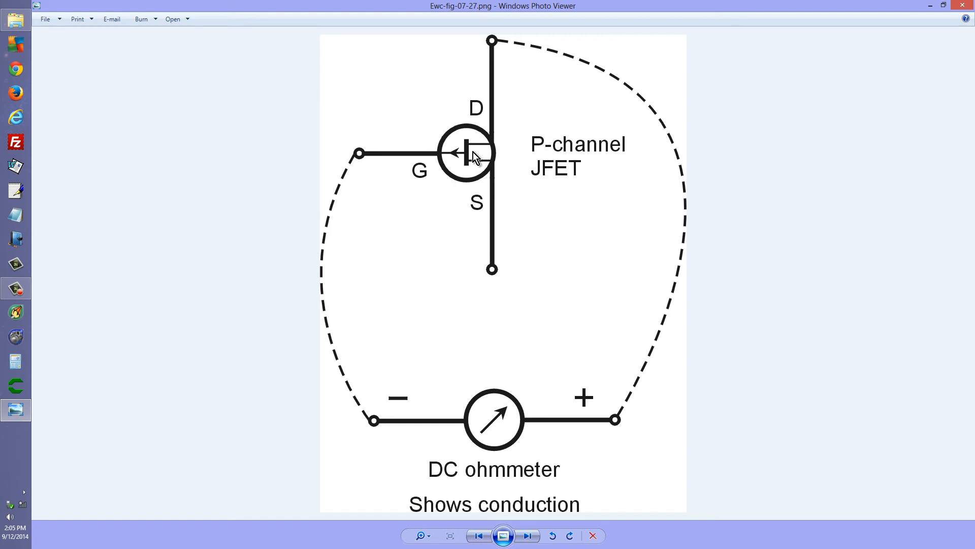
{"action": "mouse_move", "coordinate": [613, 431]}
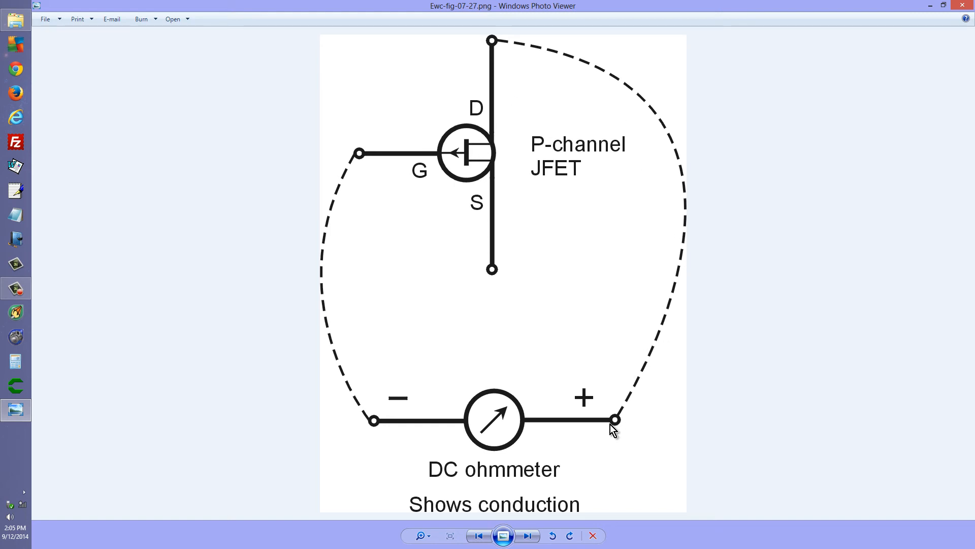
{"action": "mouse_move", "coordinate": [528, 540]}
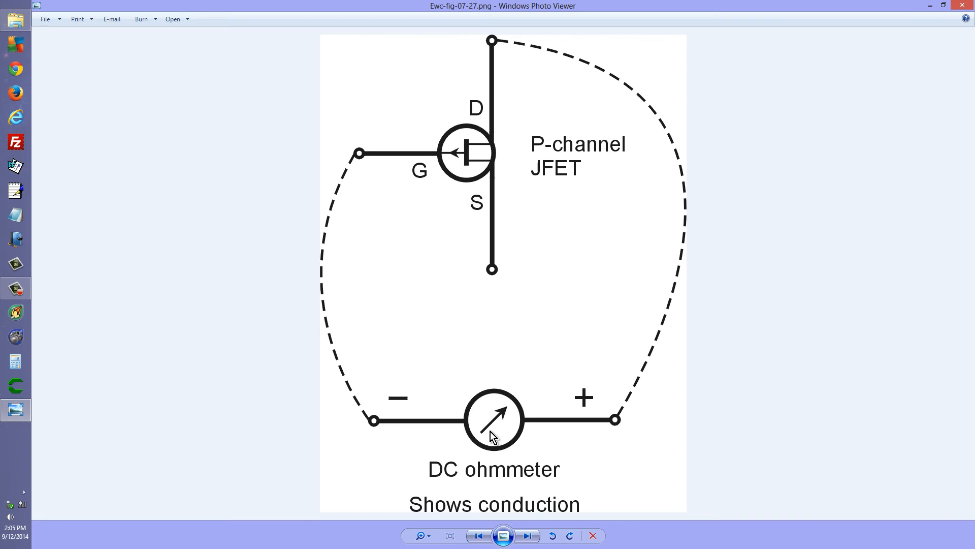
{"action": "left_click", "coordinate": [480, 535]}
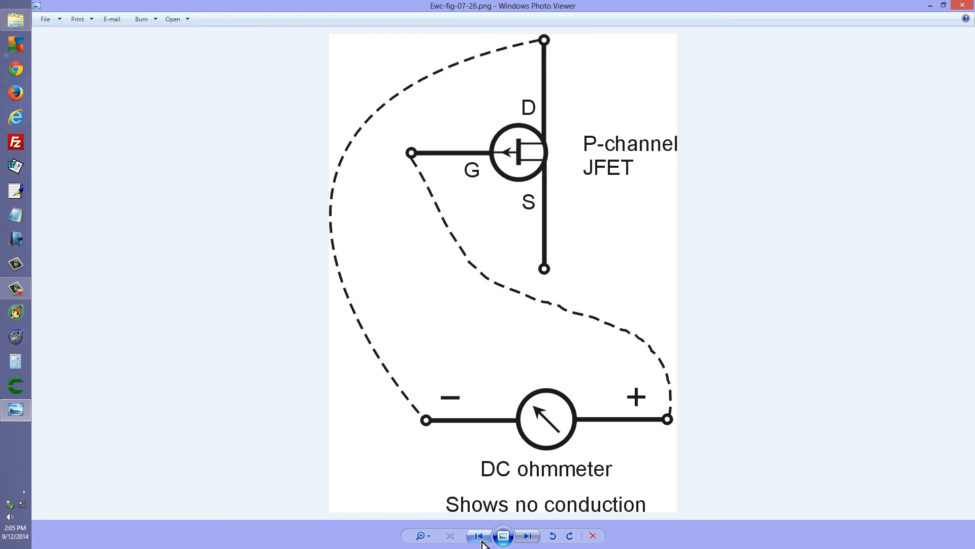
{"action": "left_click", "coordinate": [528, 536]}
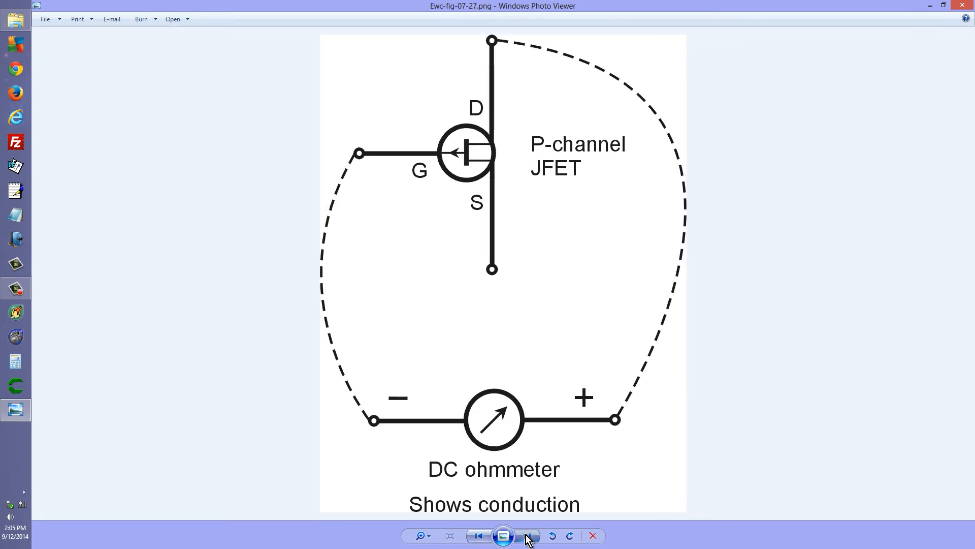
{"action": "left_click", "coordinate": [526, 535]}
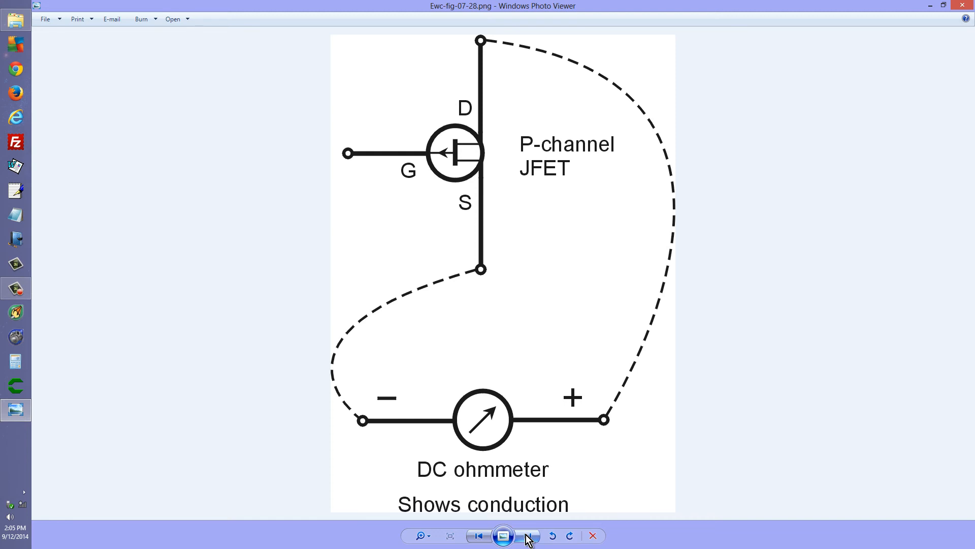
Step: Advance to figure 07-29, with ohmmeter leads reversed across drain and source
{"action": "left_click", "coordinate": [529, 535]}
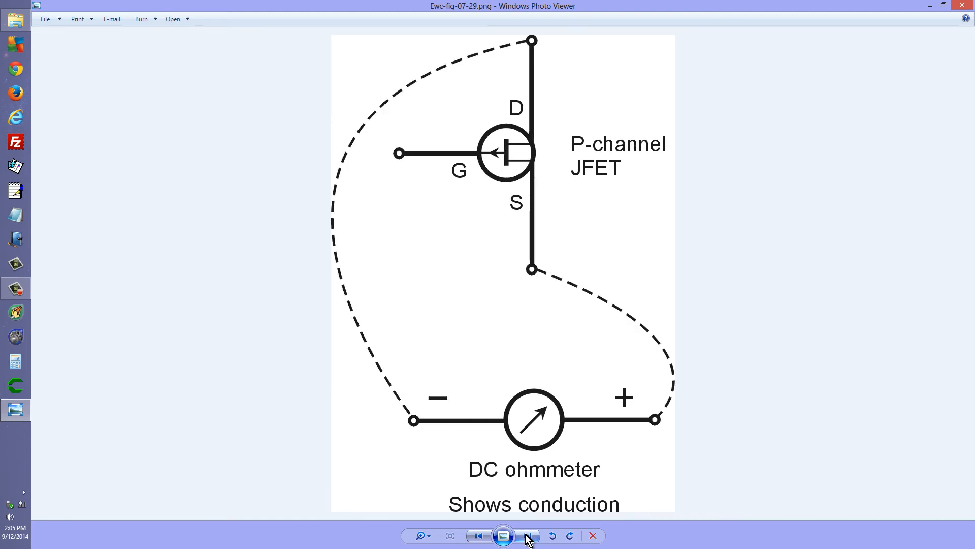
{"action": "left_click", "coordinate": [479, 536]}
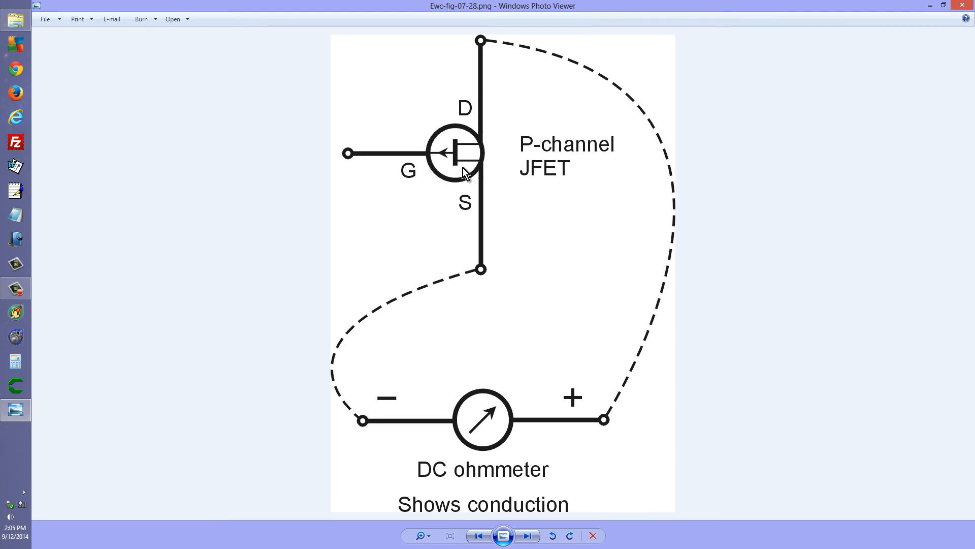
{"action": "mouse_move", "coordinate": [455, 164]}
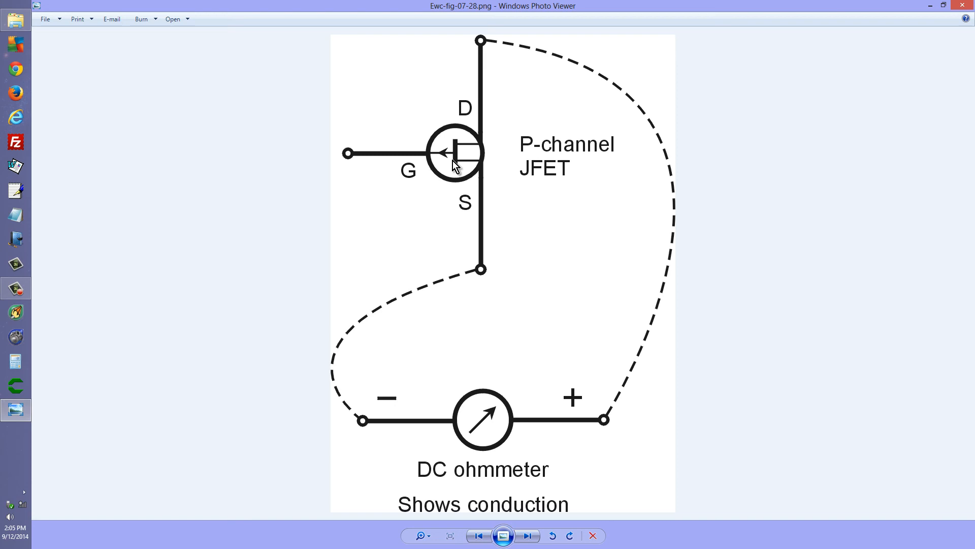
{"action": "mouse_move", "coordinate": [444, 164]}
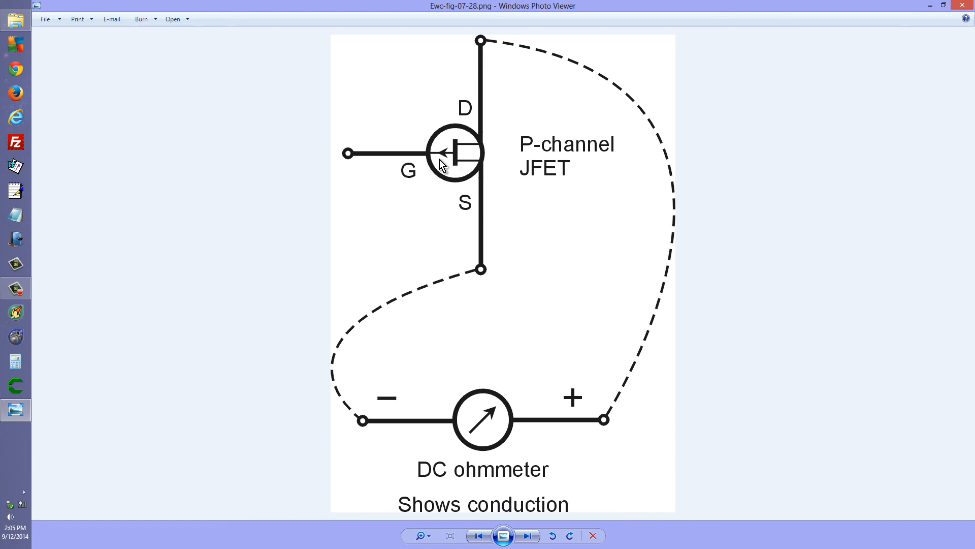
{"action": "mouse_move", "coordinate": [486, 289]}
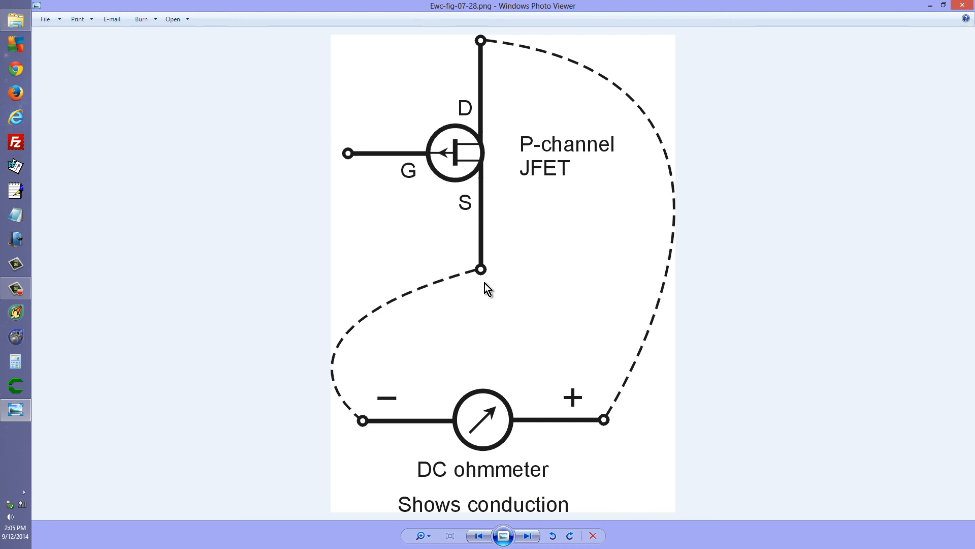
{"action": "mouse_move", "coordinate": [464, 185]}
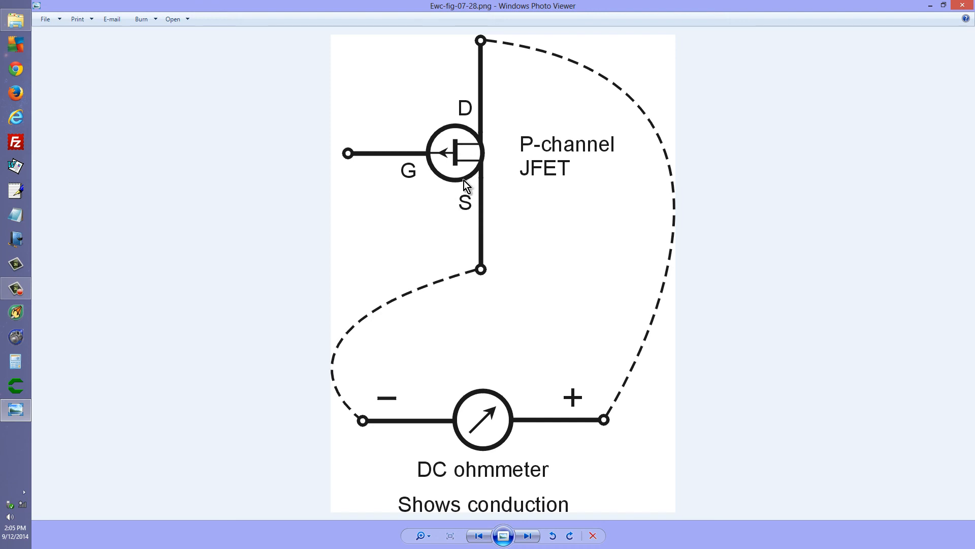
{"action": "mouse_move", "coordinate": [526, 536]}
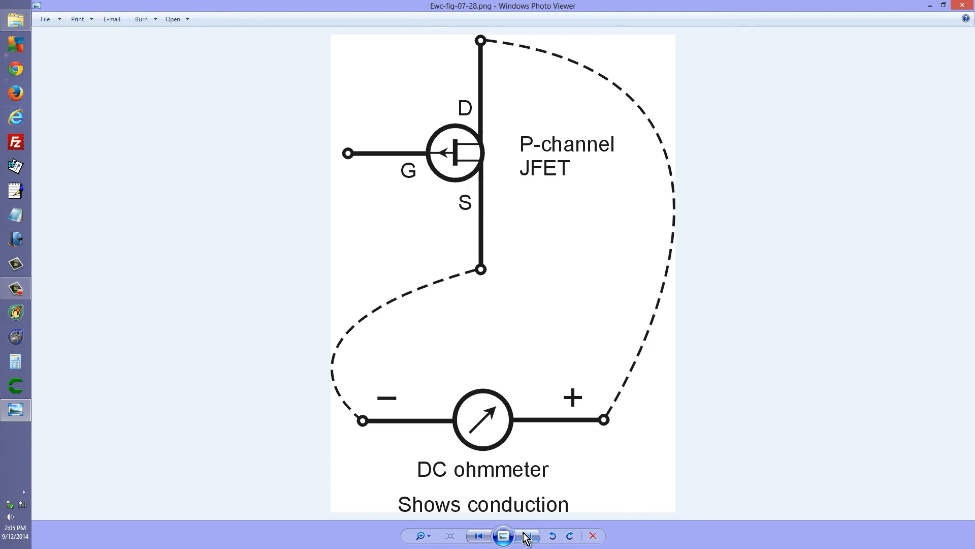
{"action": "left_click", "coordinate": [527, 535]}
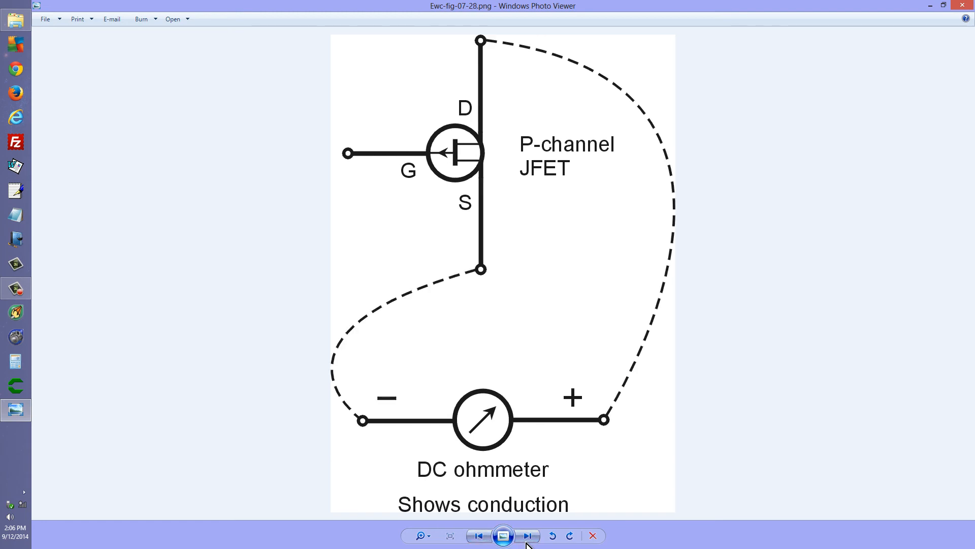
{"action": "left_click", "coordinate": [528, 534]}
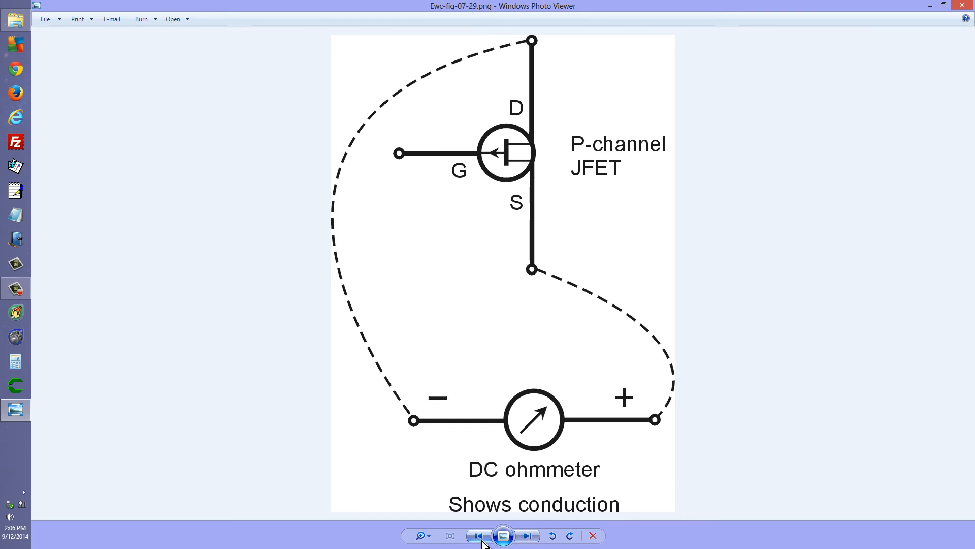
Step: Step back to figure 07-24, then forward again to 07-26's gate–drain test
{"action": "left_click", "coordinate": [479, 536]}
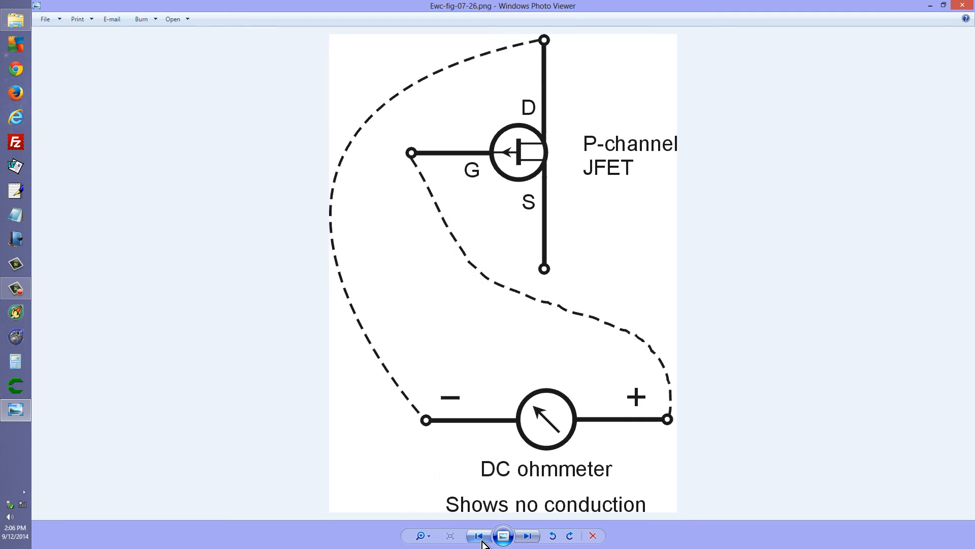
{"action": "left_click", "coordinate": [480, 535]}
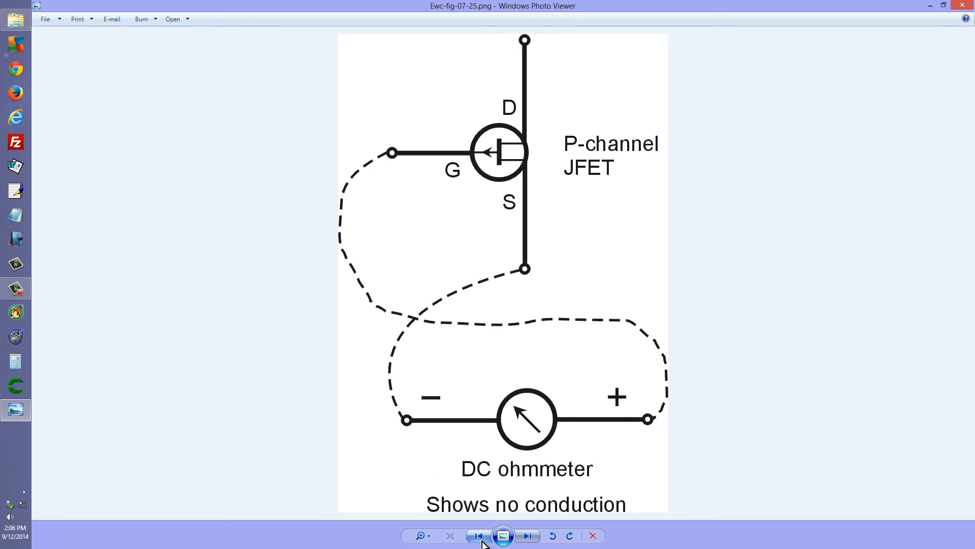
{"action": "left_click", "coordinate": [479, 536]}
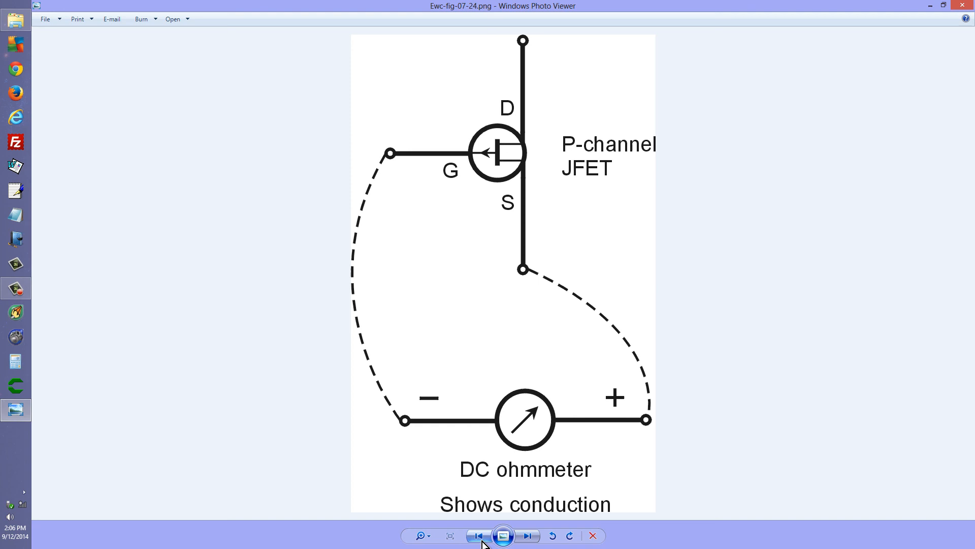
{"action": "mouse_move", "coordinate": [441, 387]}
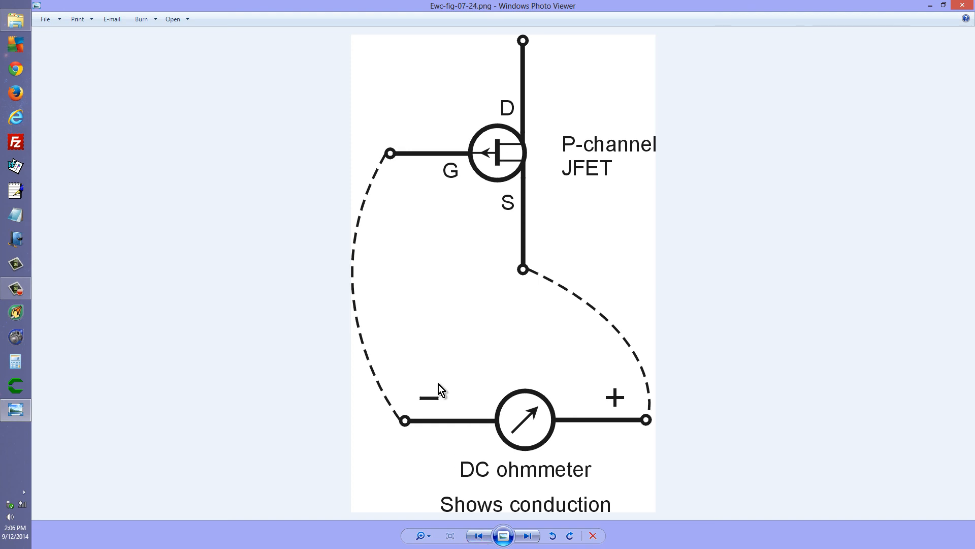
{"action": "left_click", "coordinate": [529, 536]}
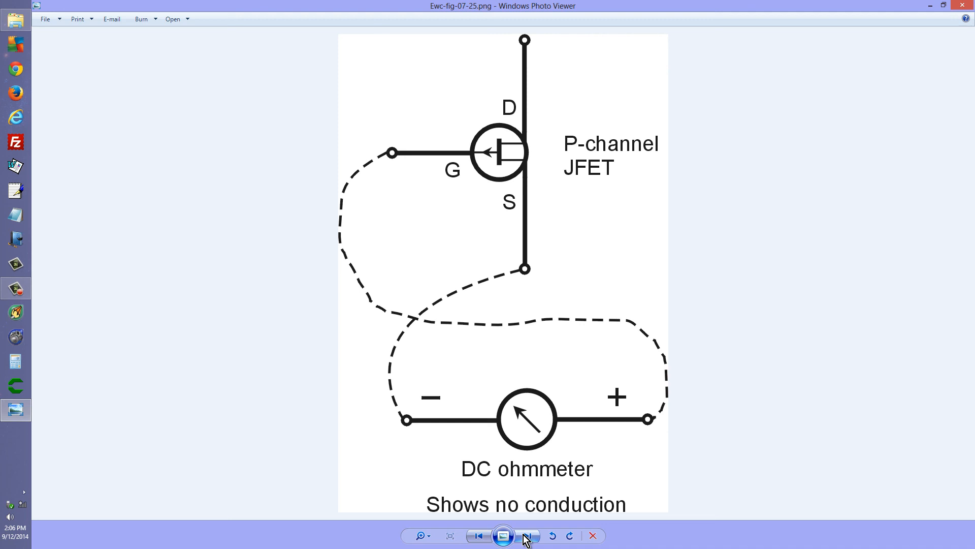
{"action": "left_click", "coordinate": [524, 535]}
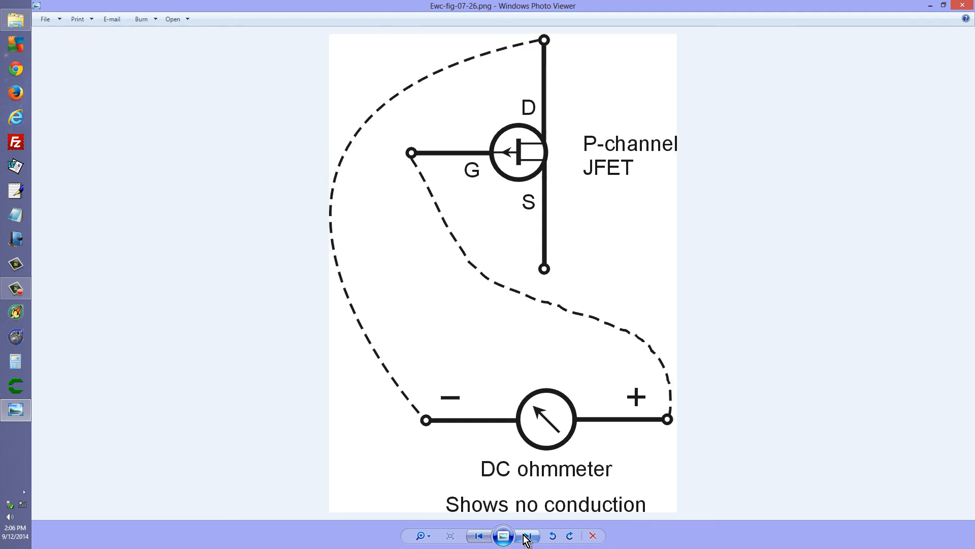
{"action": "left_click", "coordinate": [526, 534]}
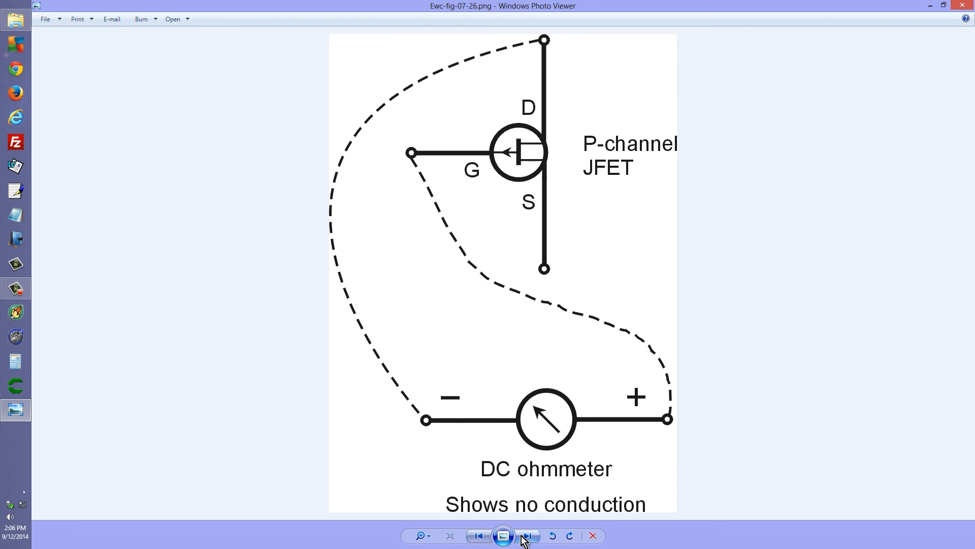
Step: Advance through figures 07-27 and 07-28 to 07-29's drain–source test
{"action": "left_click", "coordinate": [522, 535]}
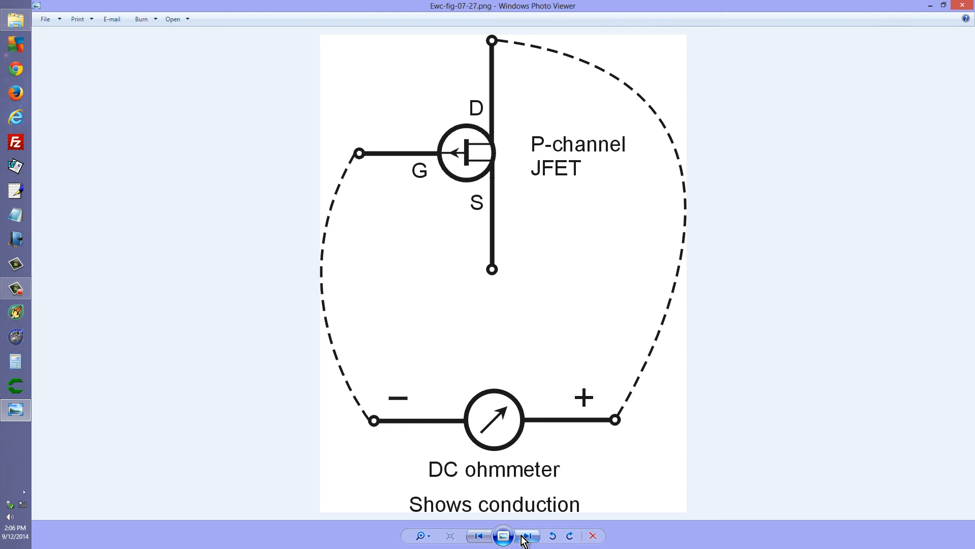
{"action": "left_click", "coordinate": [523, 535]}
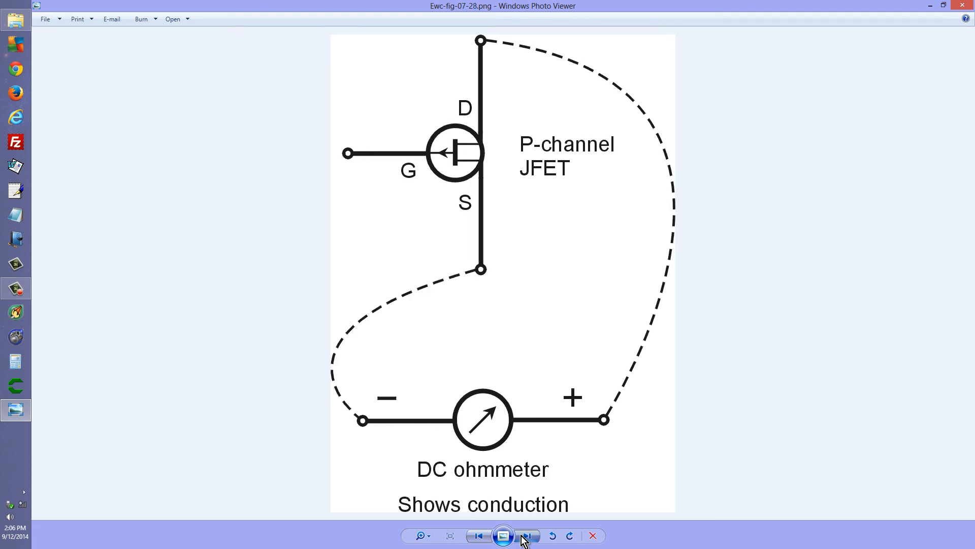
{"action": "left_click", "coordinate": [524, 534]}
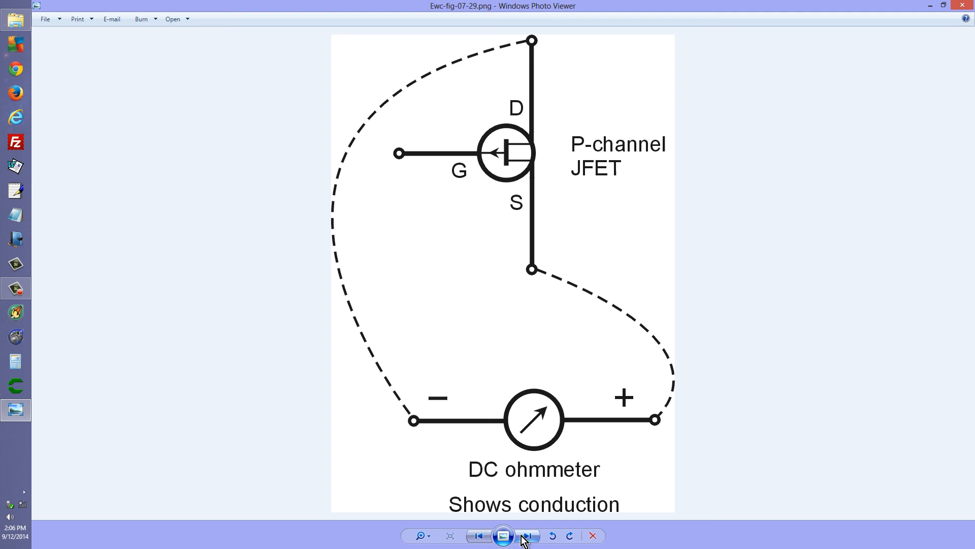
{"action": "mouse_move", "coordinate": [620, 149]}
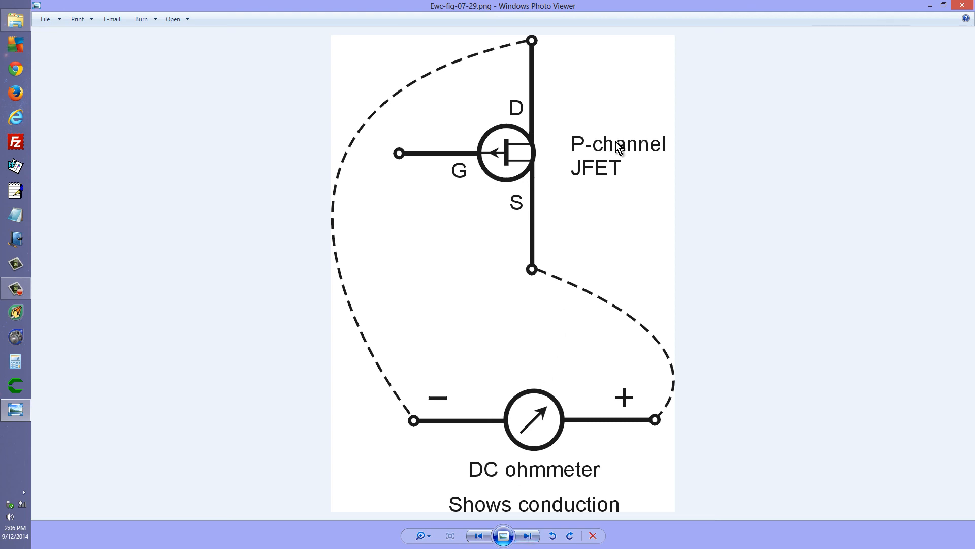
{"action": "mouse_move", "coordinate": [583, 152]}
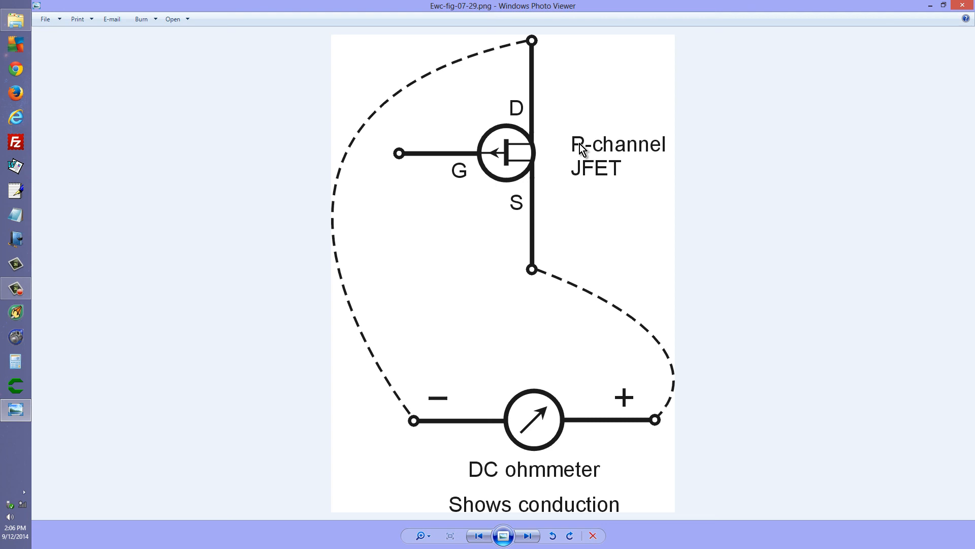
{"action": "mouse_move", "coordinate": [718, 149]}
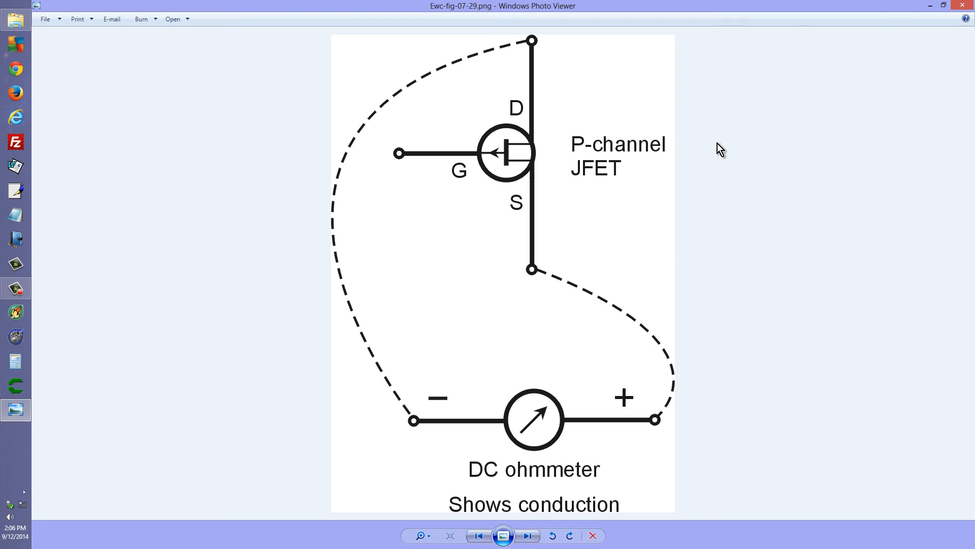
{"action": "mouse_move", "coordinate": [816, 193]}
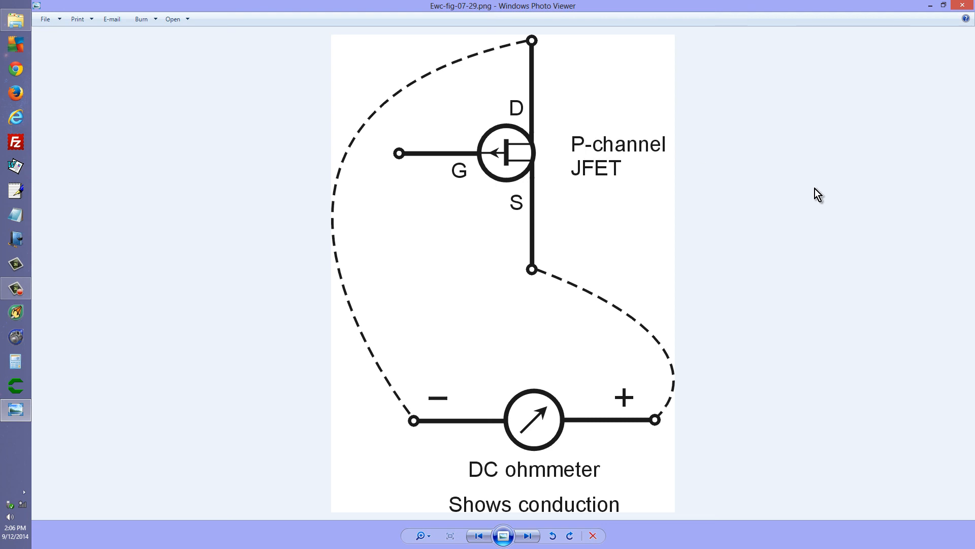